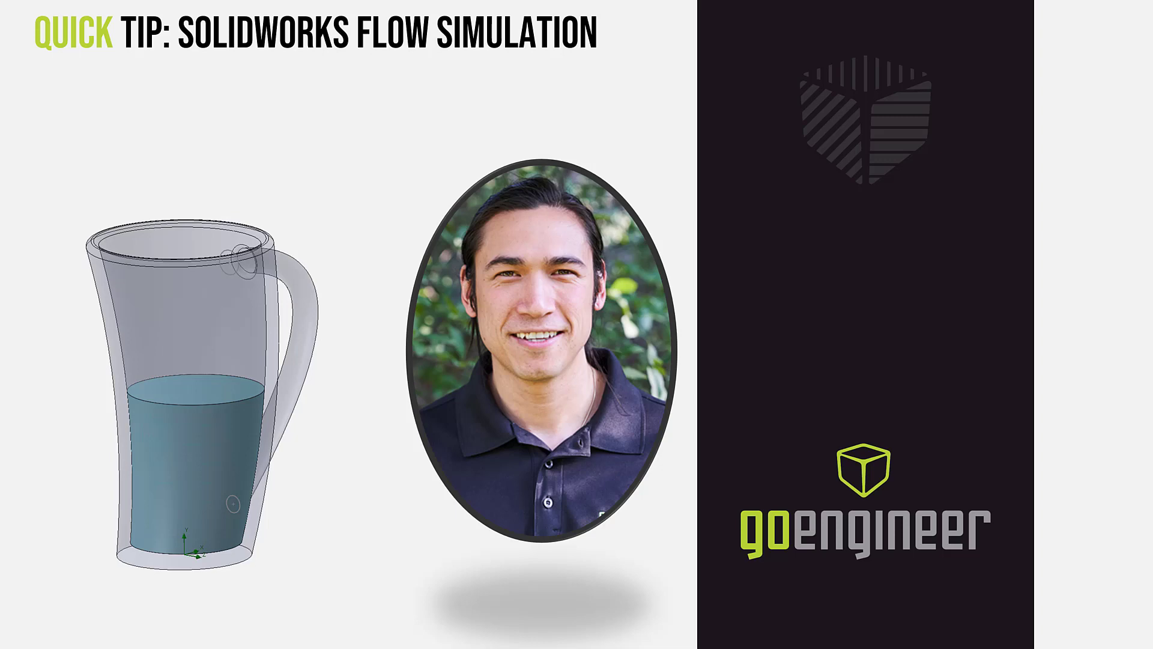
pyautogui.moveTo(1080, 505)
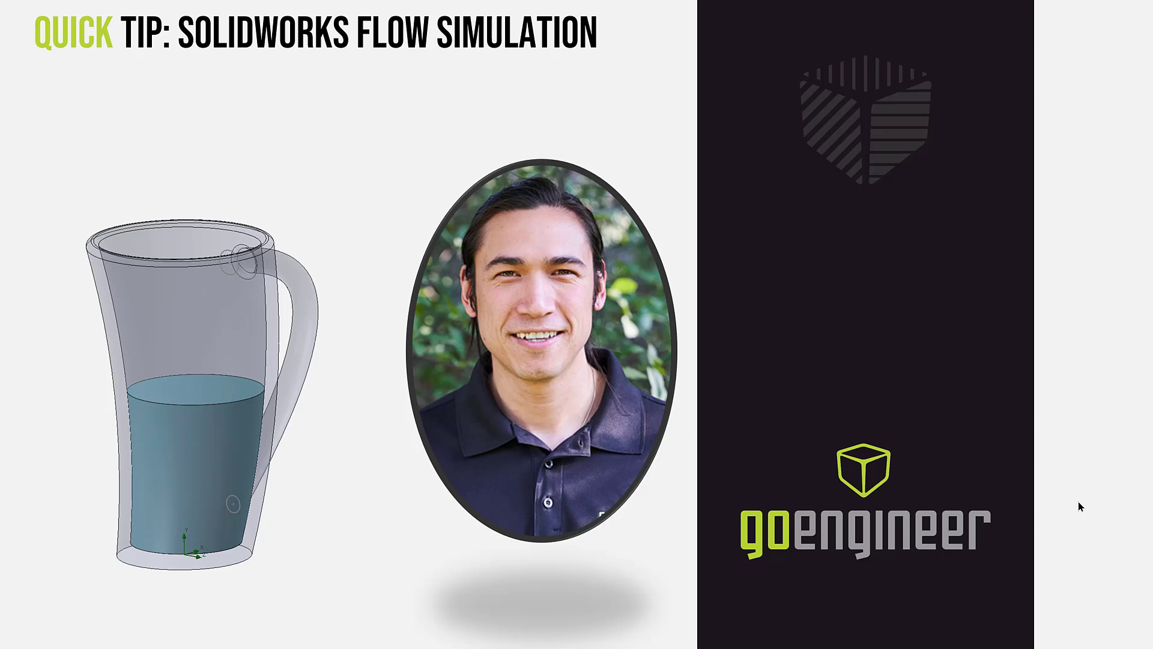
pyautogui.moveTo(196, 537)
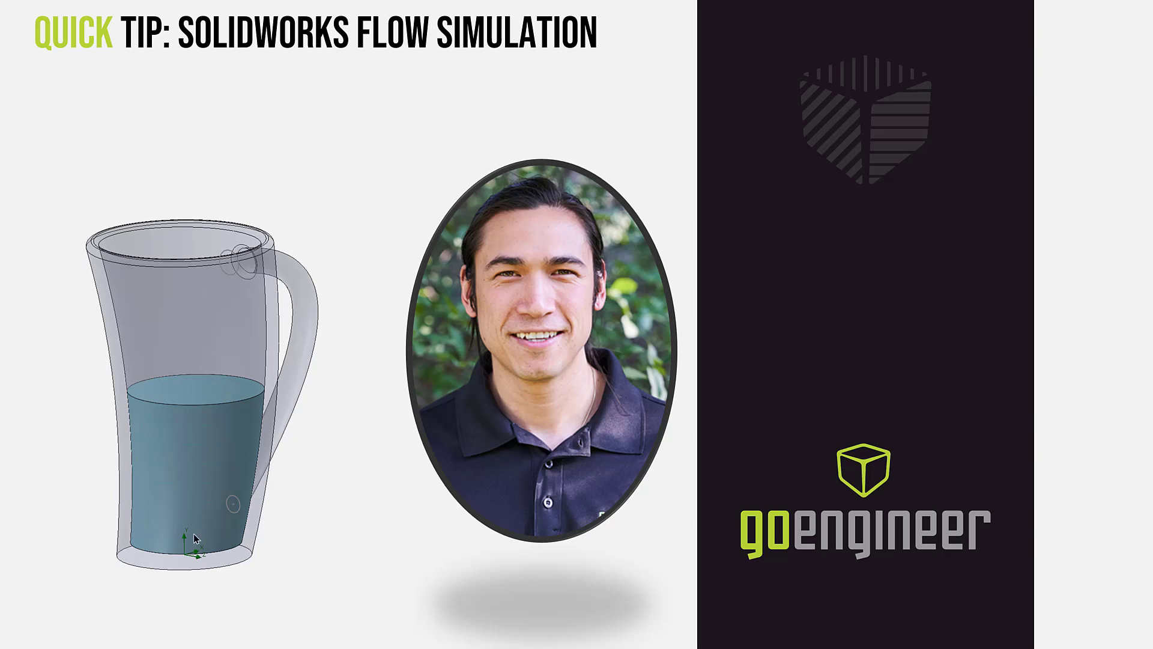
pyautogui.moveTo(181, 383)
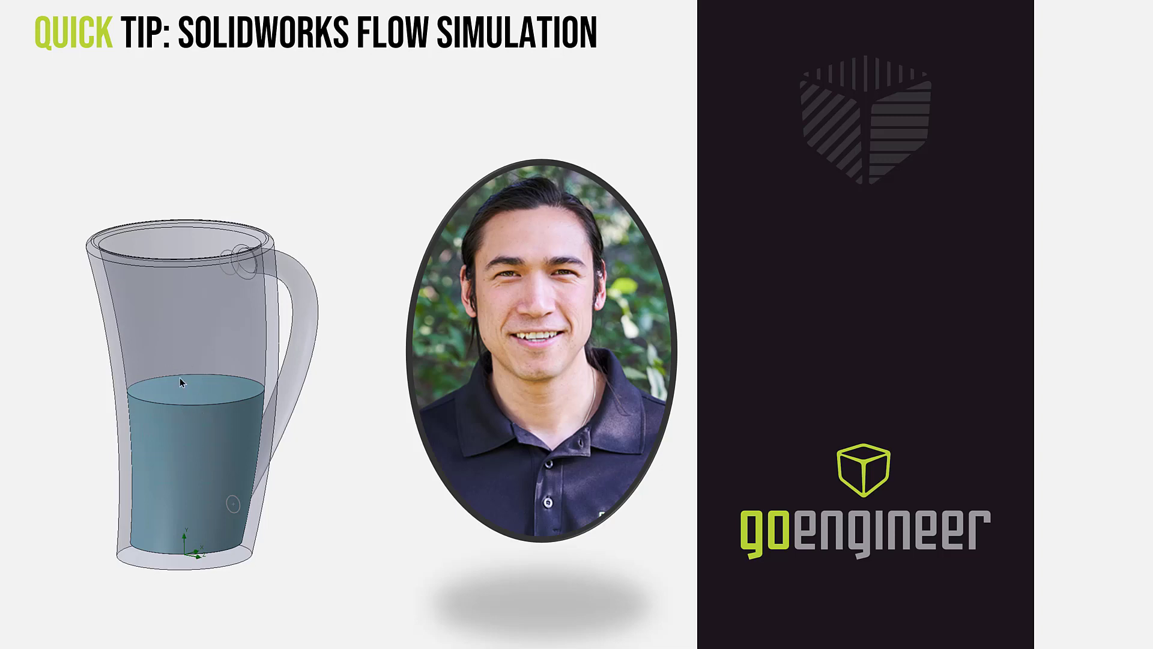
pyautogui.moveTo(1117, 579)
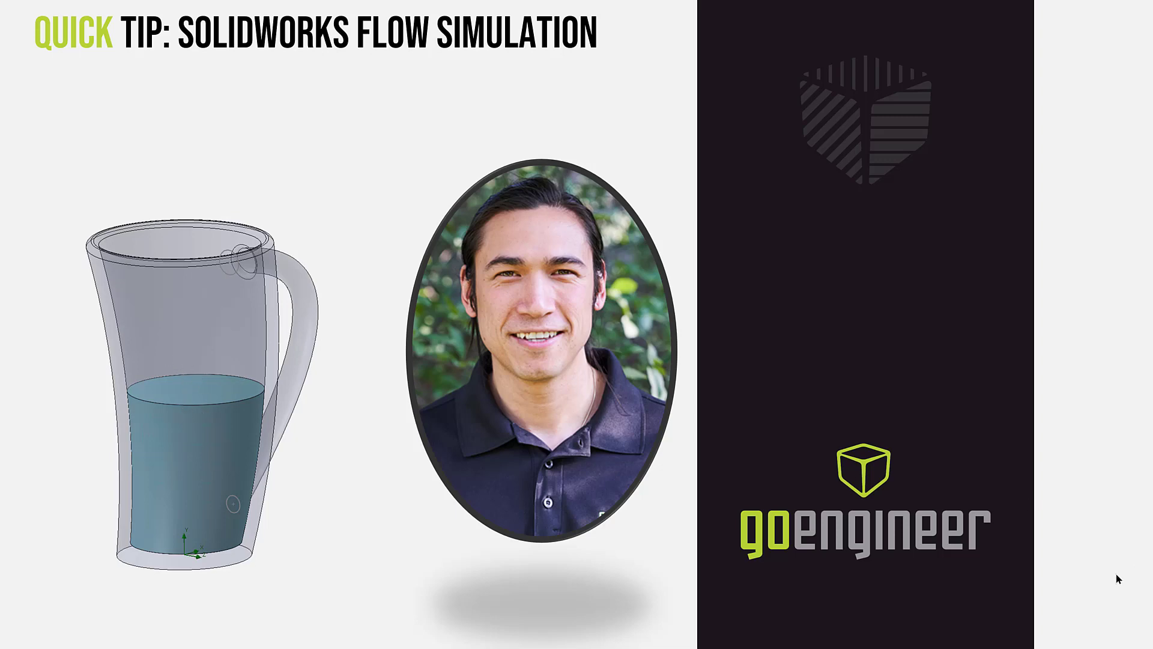
pyautogui.moveTo(1085, 587)
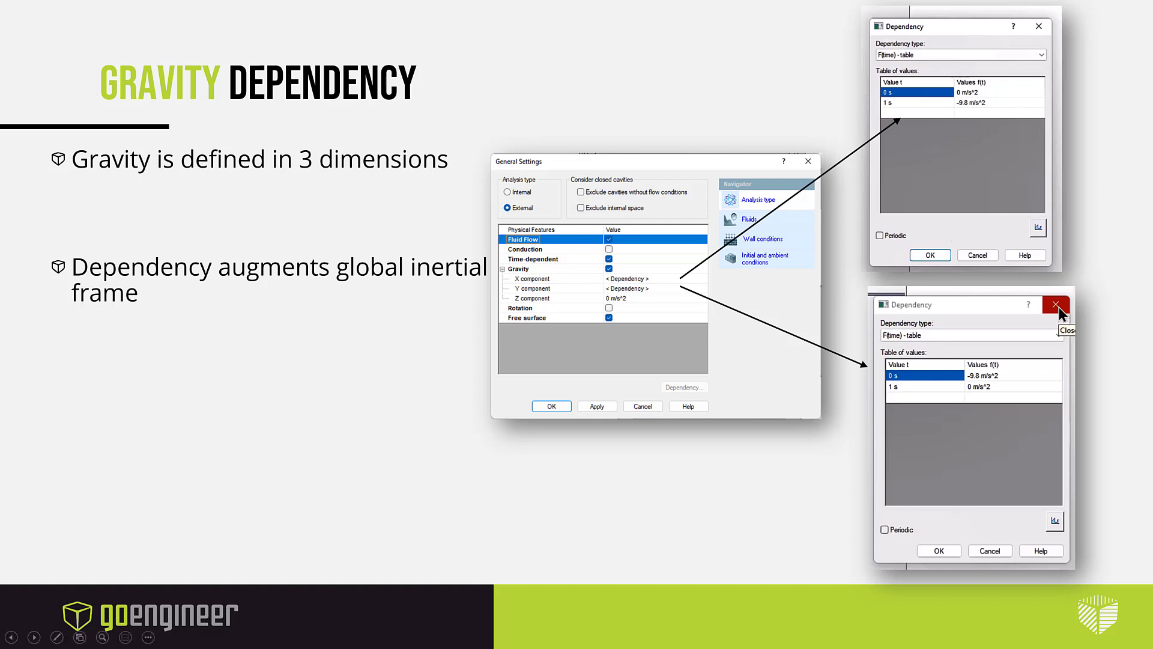
pyautogui.moveTo(1006, 97)
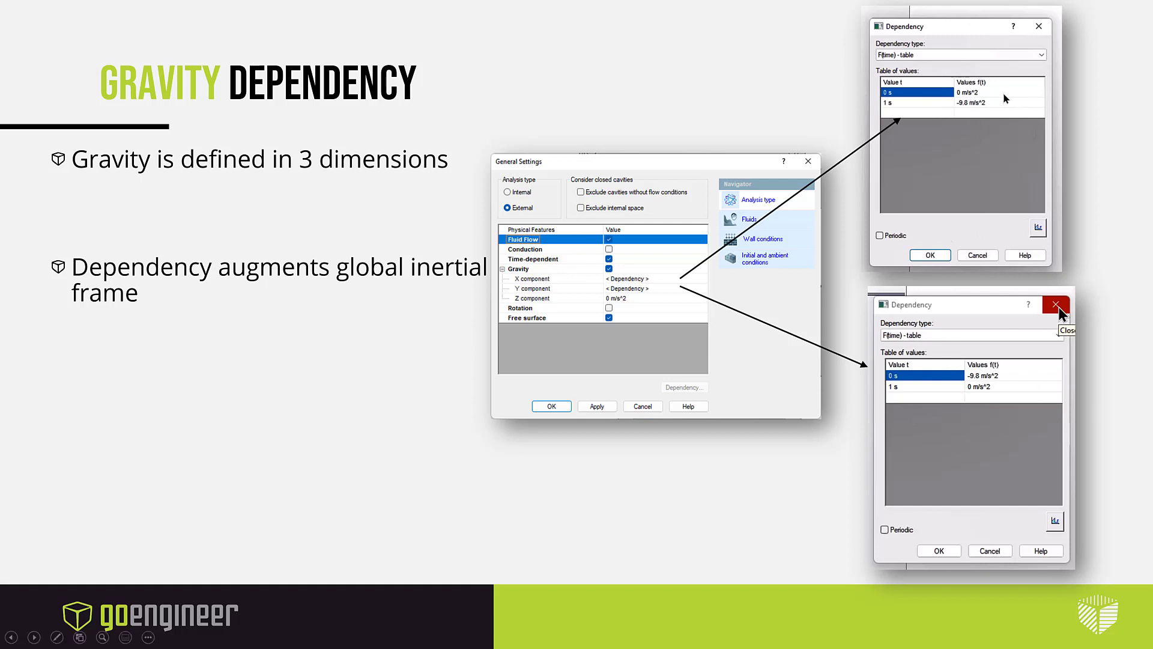
pyautogui.moveTo(998, 404)
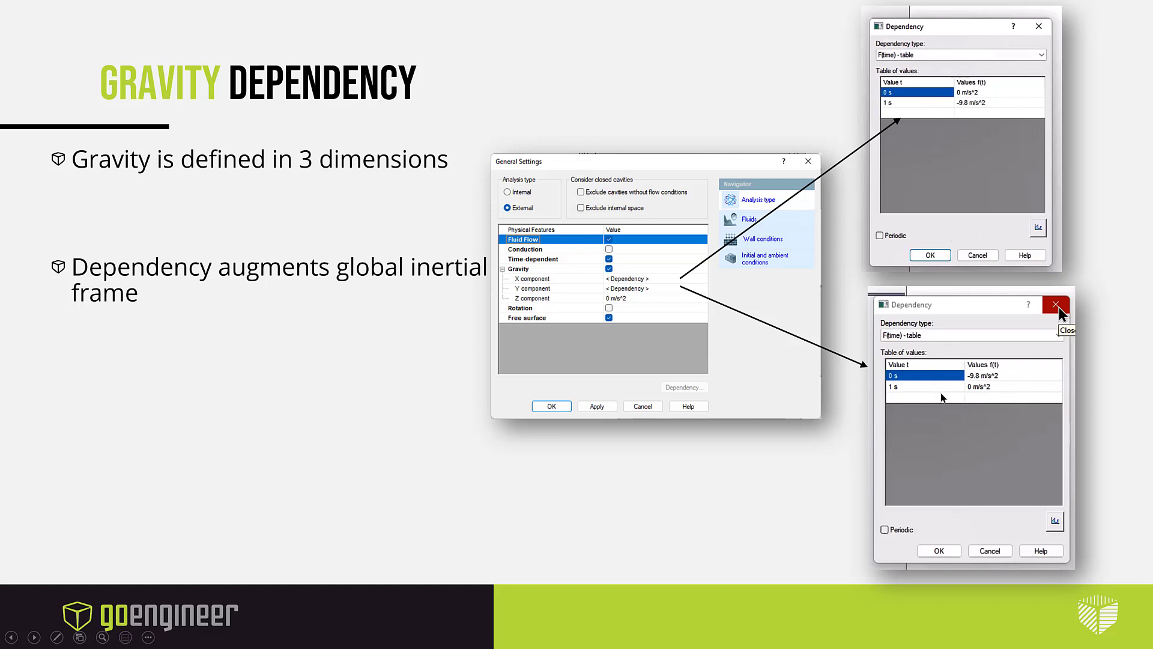
pyautogui.moveTo(954, 371)
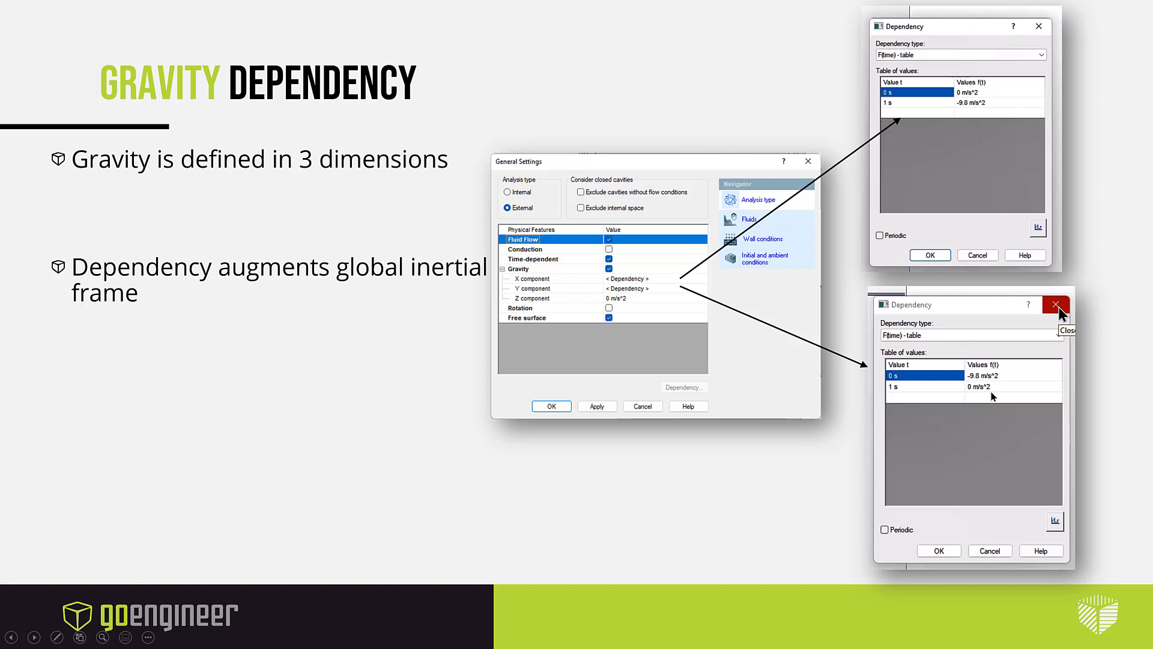
pyautogui.moveTo(995, 430)
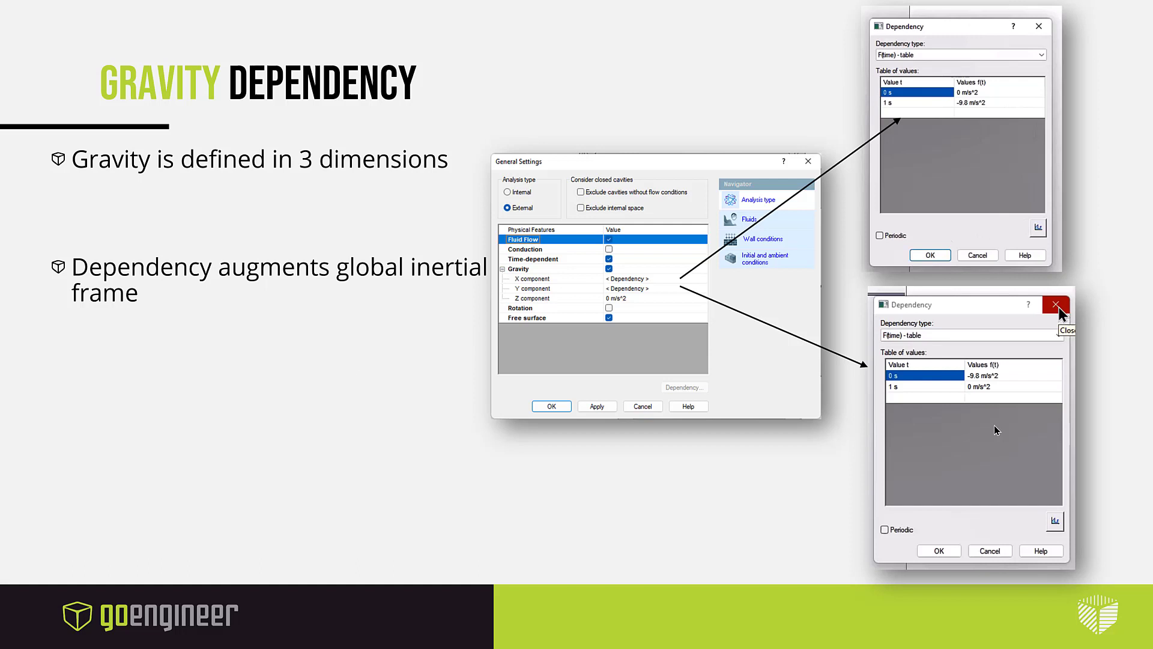
pyautogui.moveTo(1127, 561)
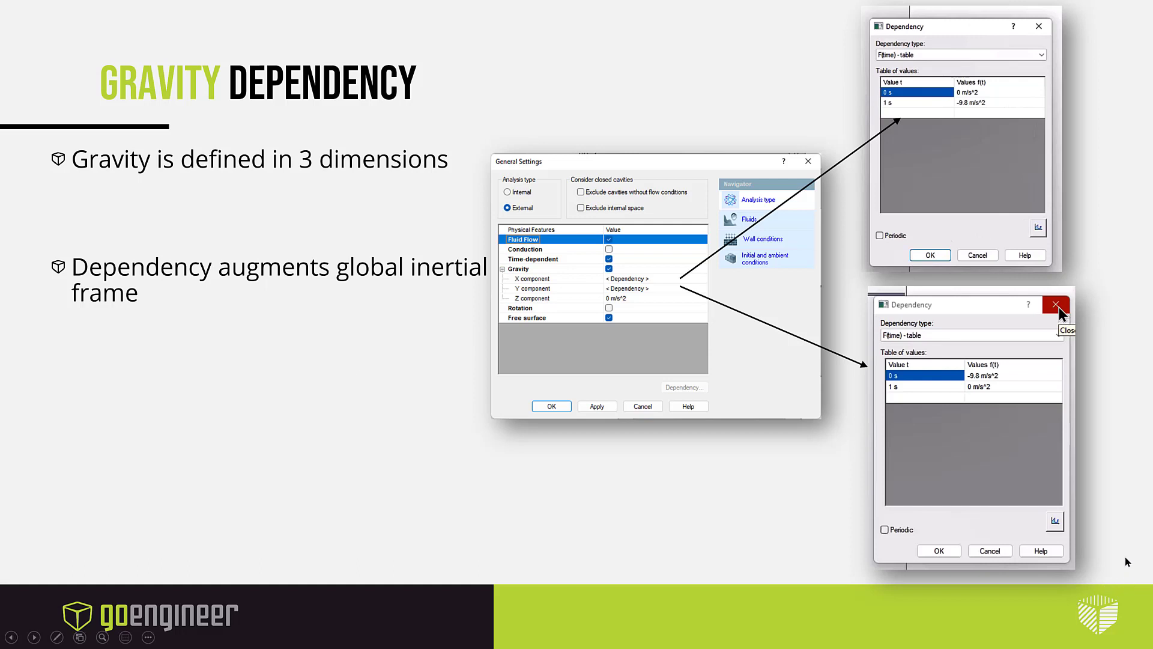
pyautogui.moveTo(1145, 575)
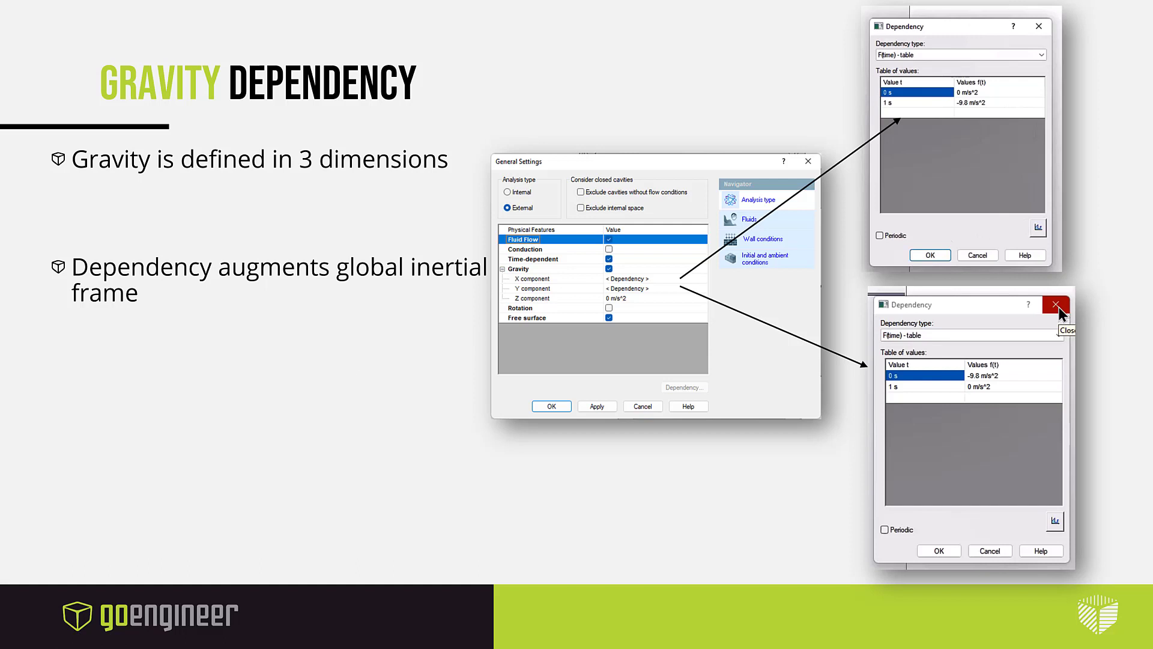
# Advance two slides and inspect the part's solid bodies Intersect1[1] and Intersect1[2]
pyautogui.press('right')
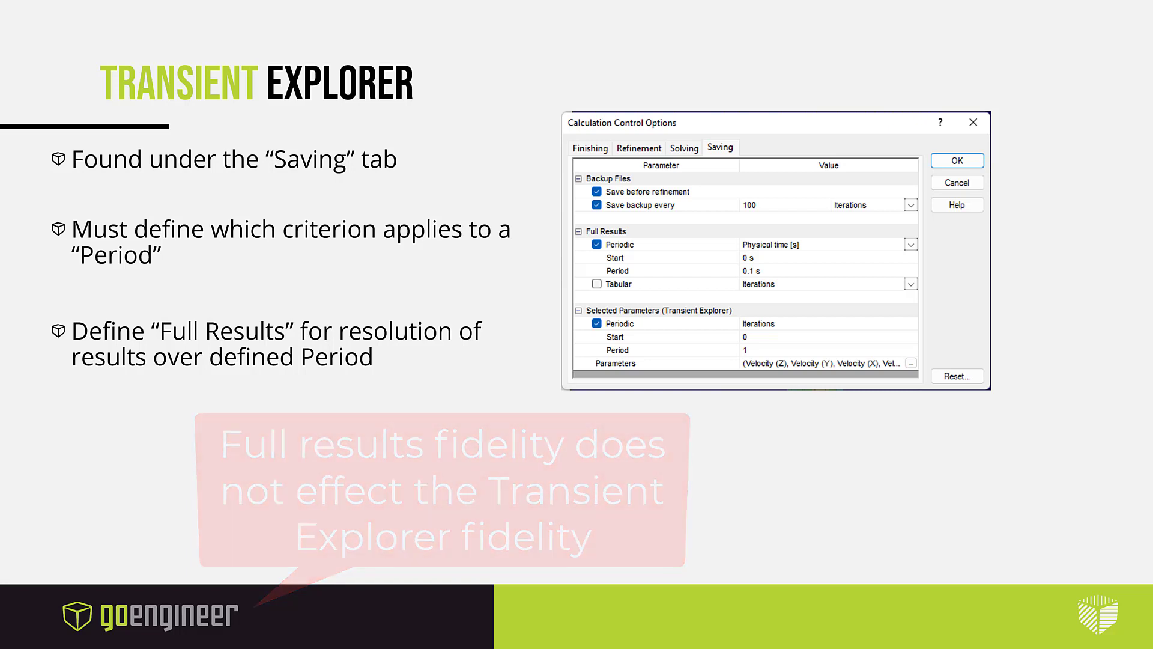
pyautogui.press('Right')
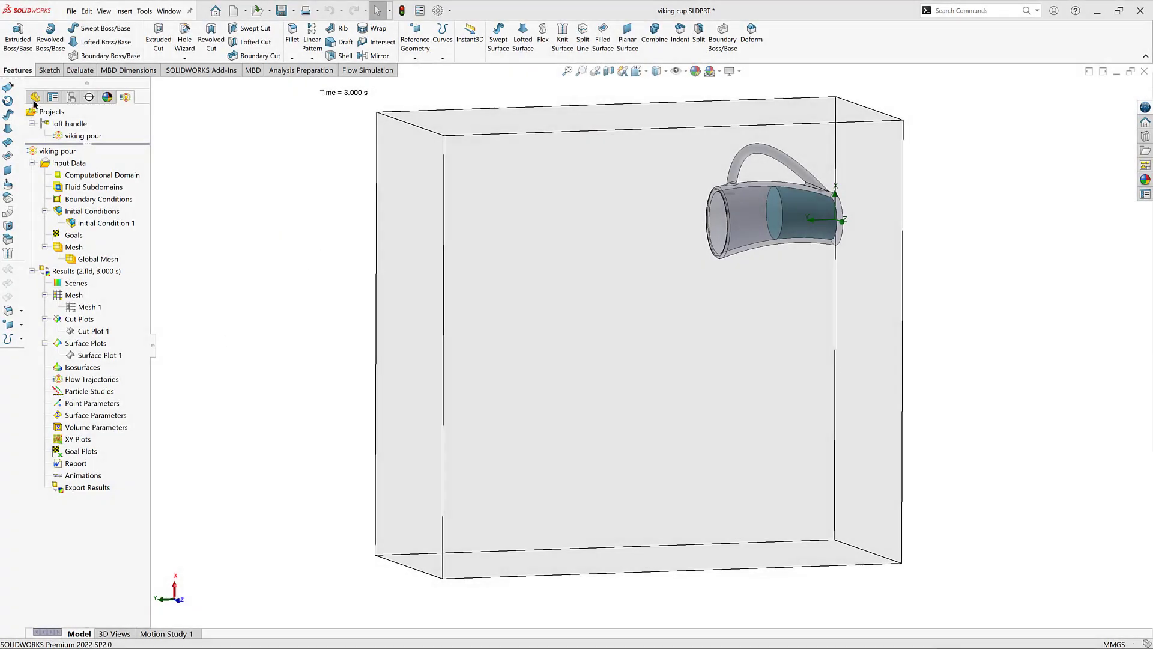
pyautogui.moveTo(36, 98)
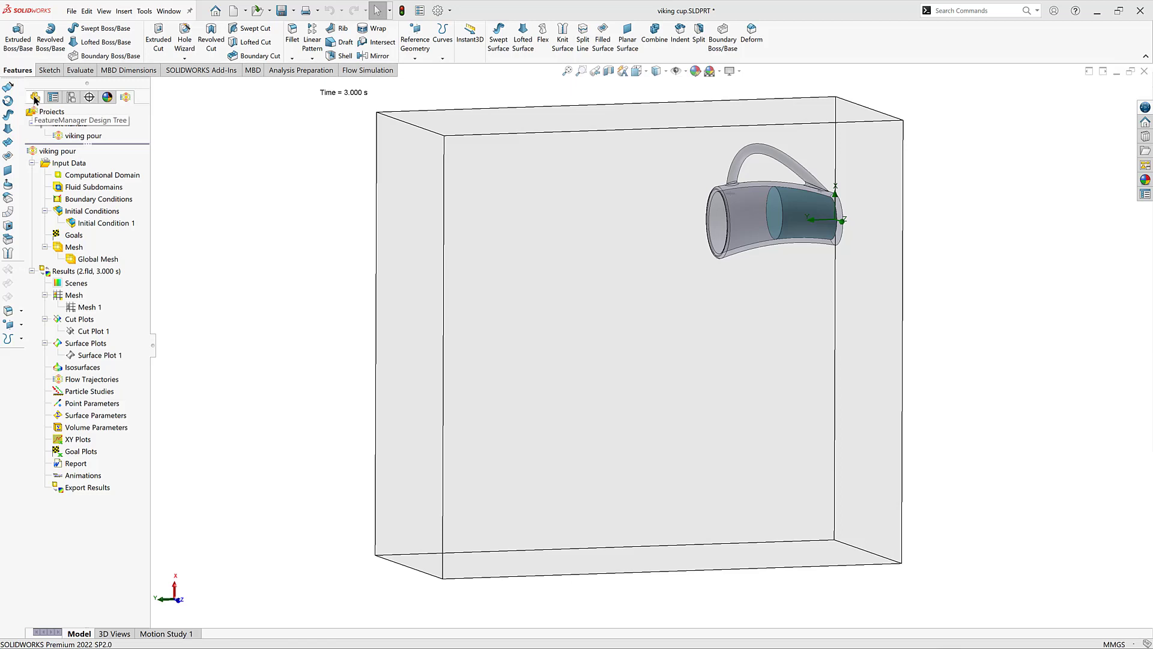
pyautogui.click(35, 98)
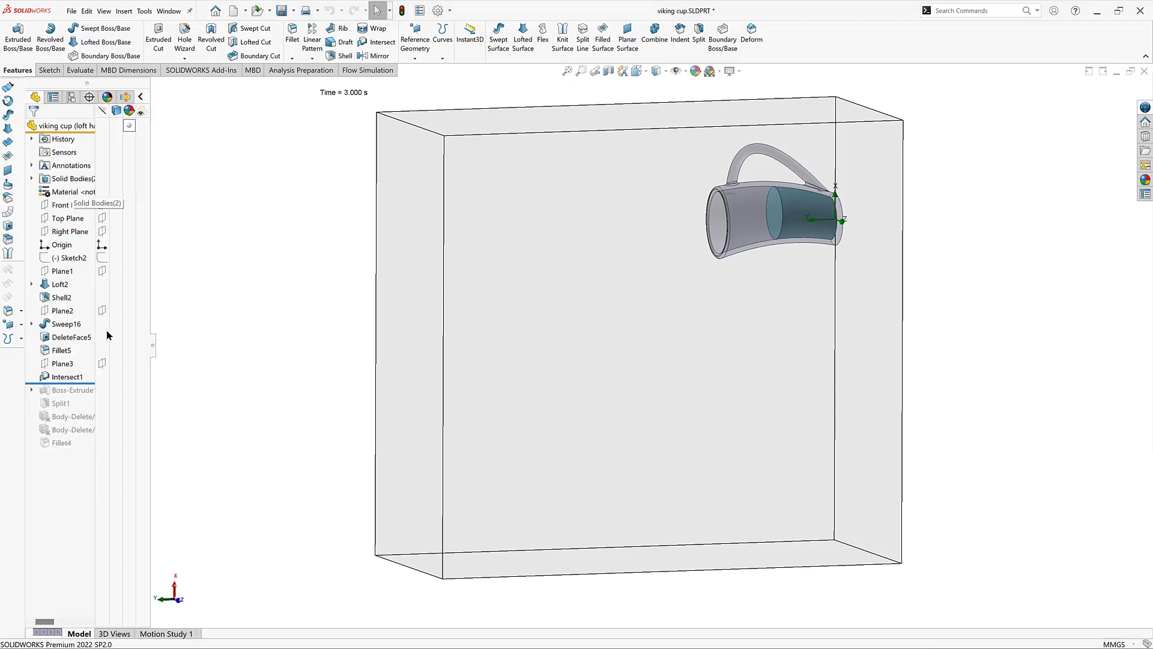
pyautogui.moveTo(187, 346)
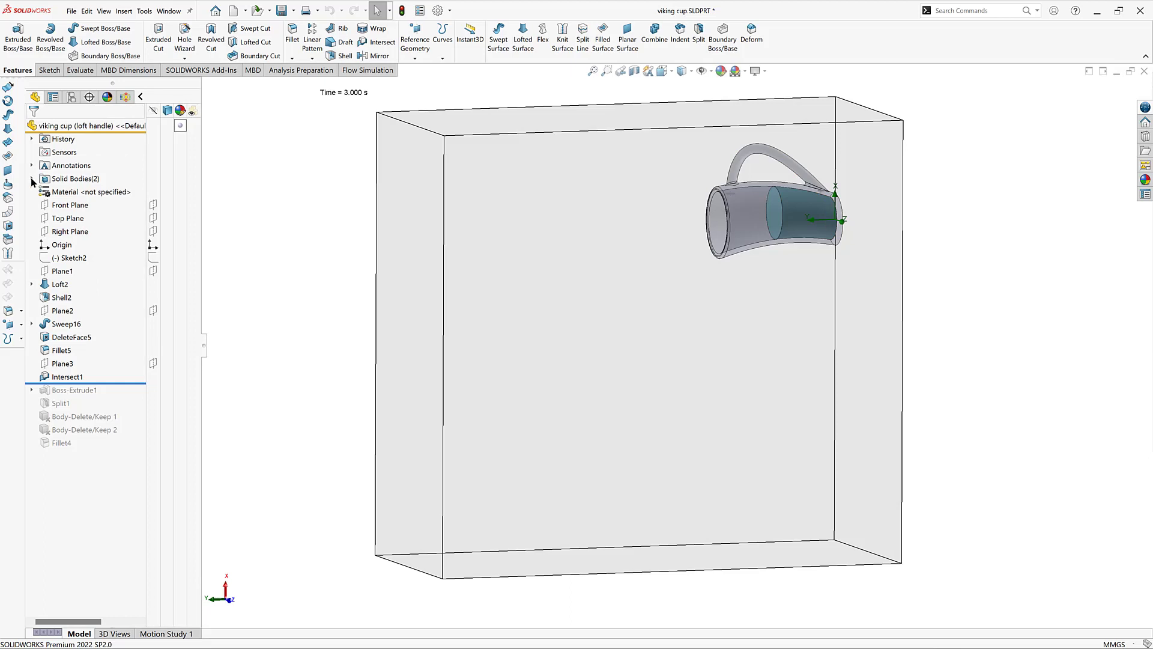
pyautogui.click(32, 179)
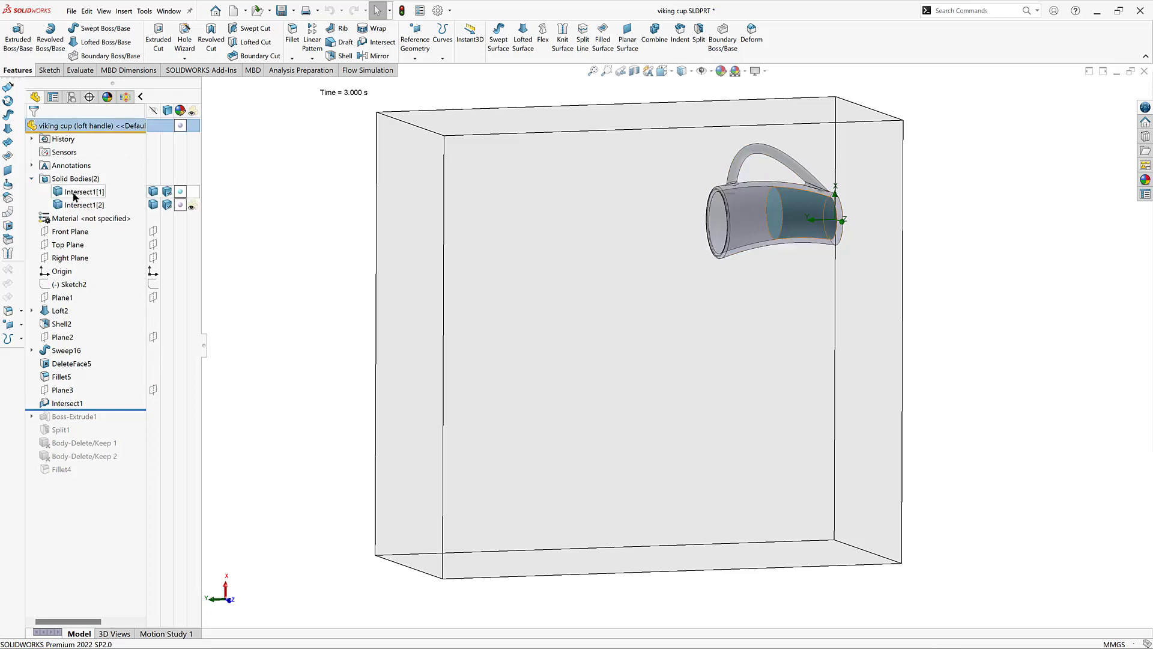
pyautogui.click(82, 191)
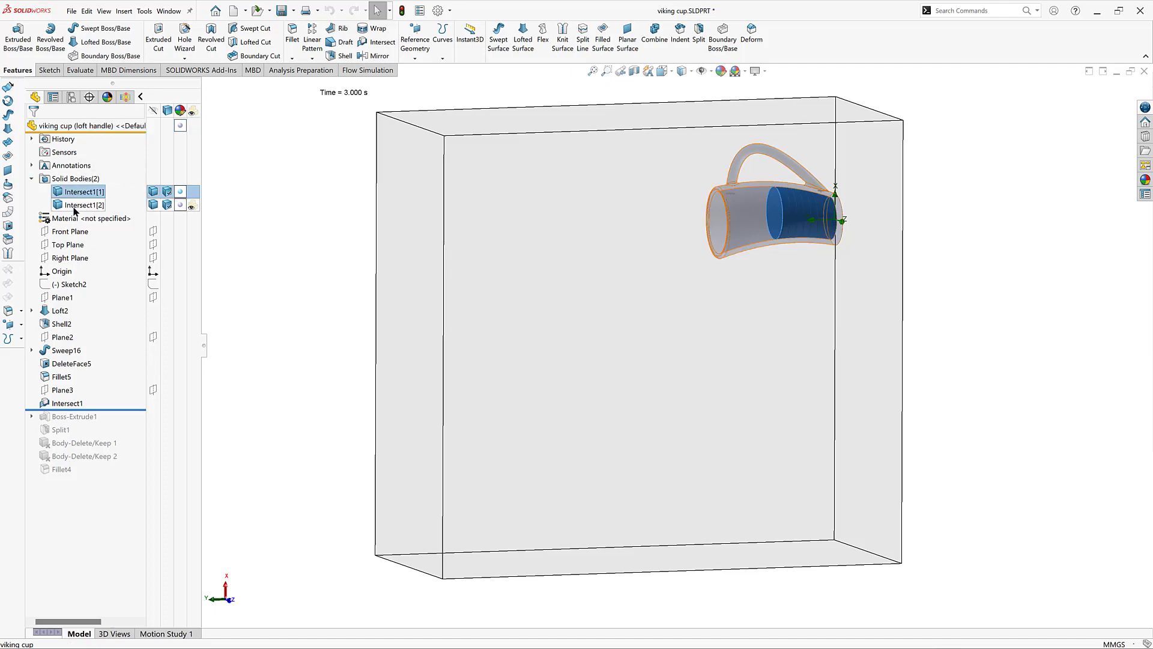
pyautogui.click(81, 204)
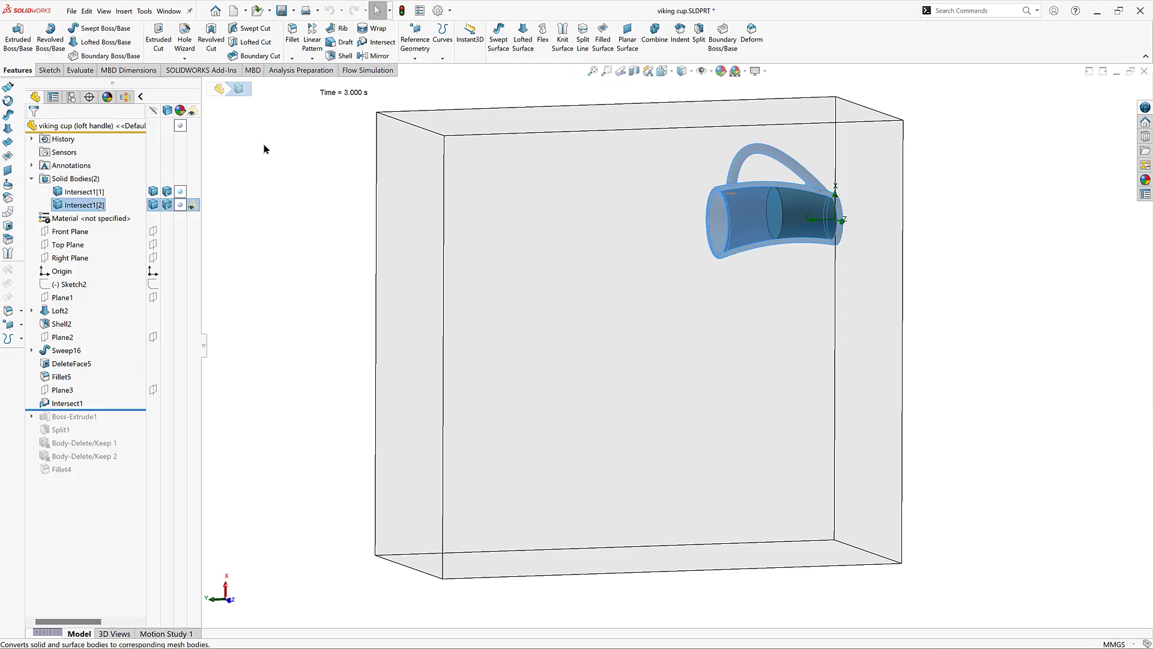
# Open the project's General Settings from Input Data and select the Y gravity component
pyautogui.click(125, 97)
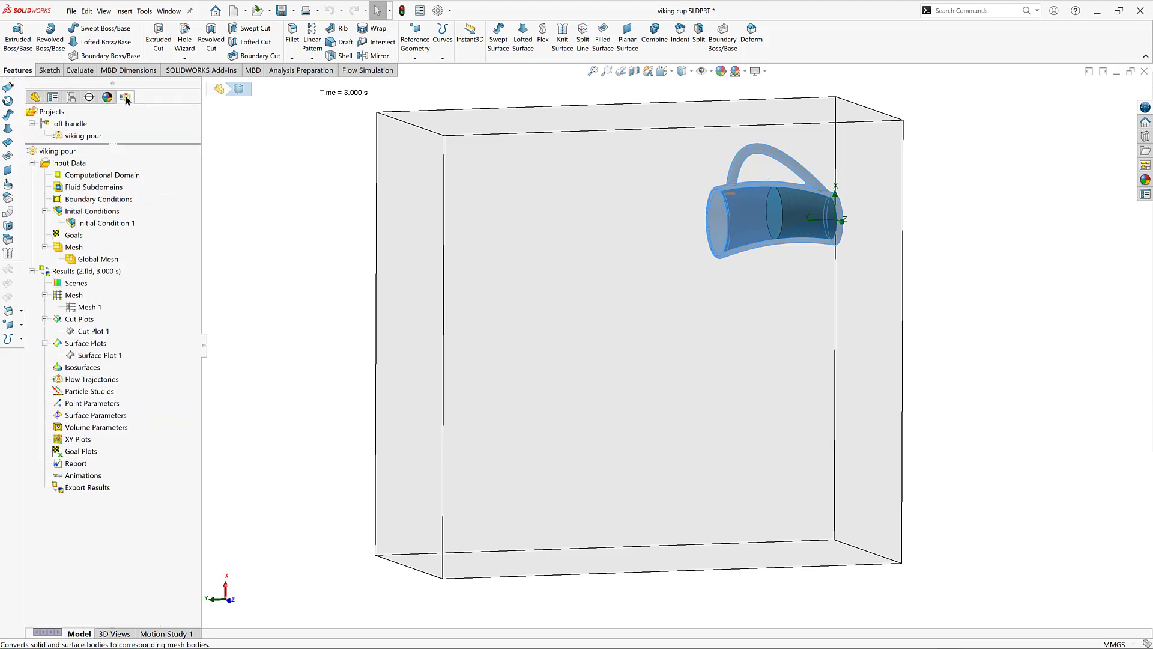
pyautogui.rightClick(71, 163)
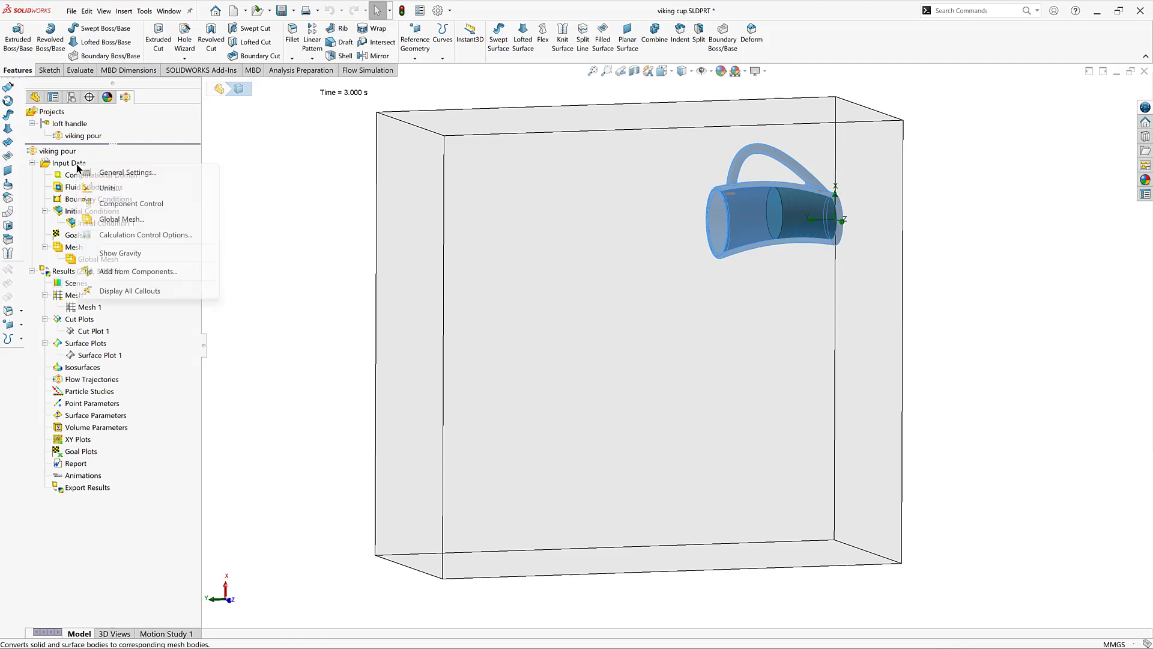
pyautogui.click(102, 174)
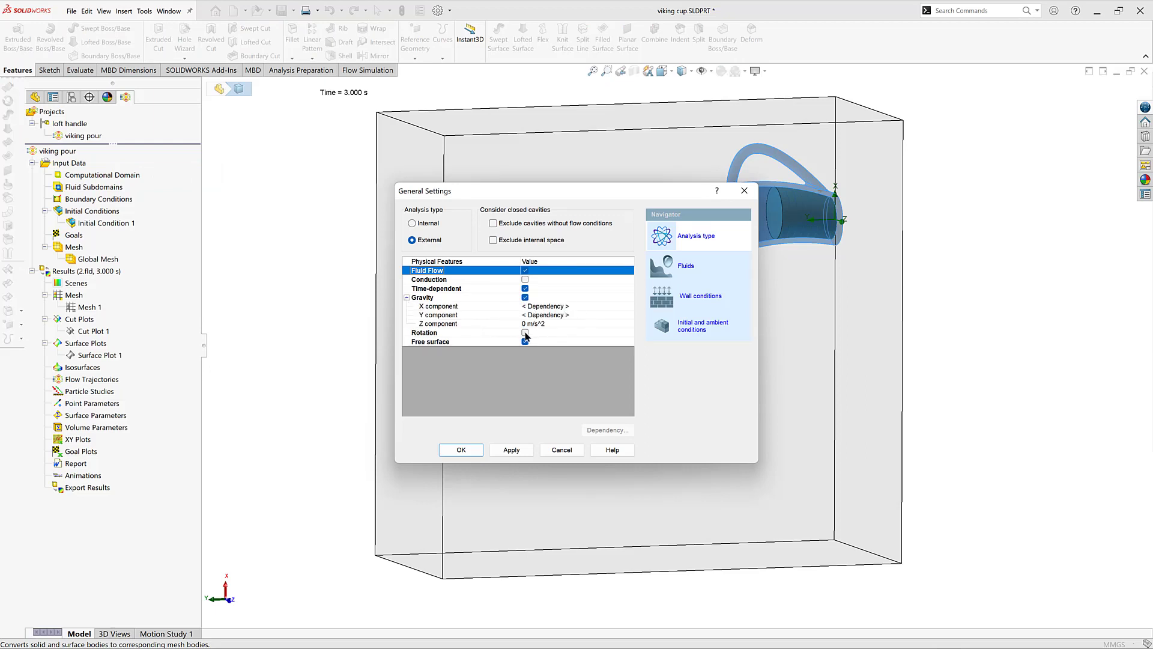
pyautogui.click(438, 315)
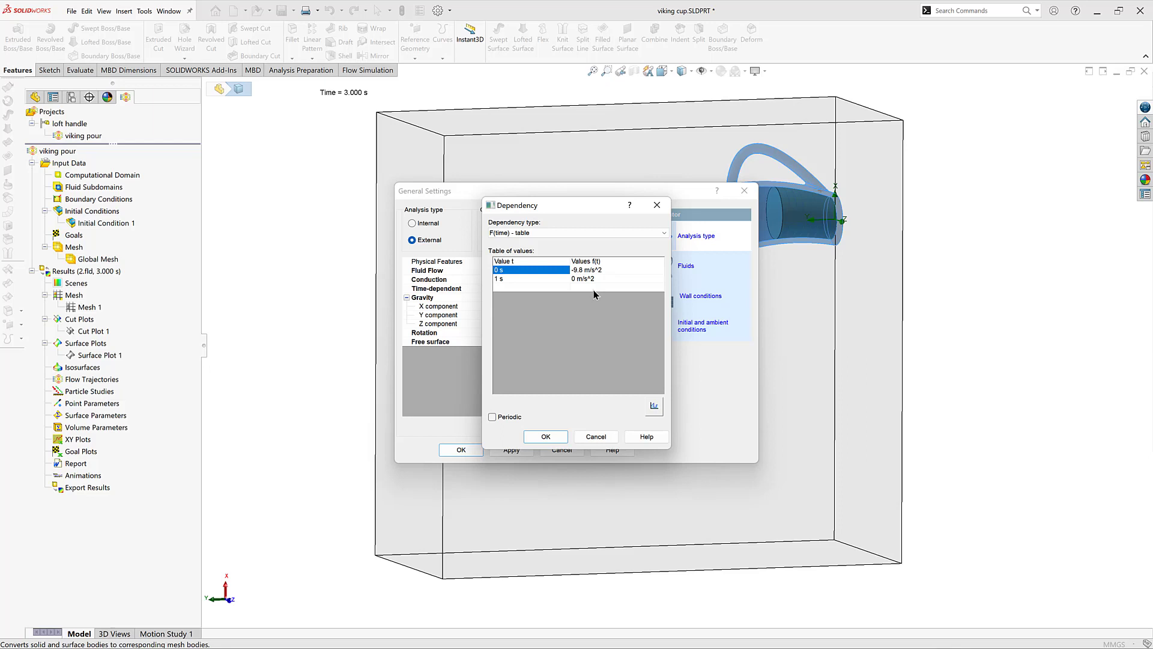
pyautogui.moveTo(197, 559)
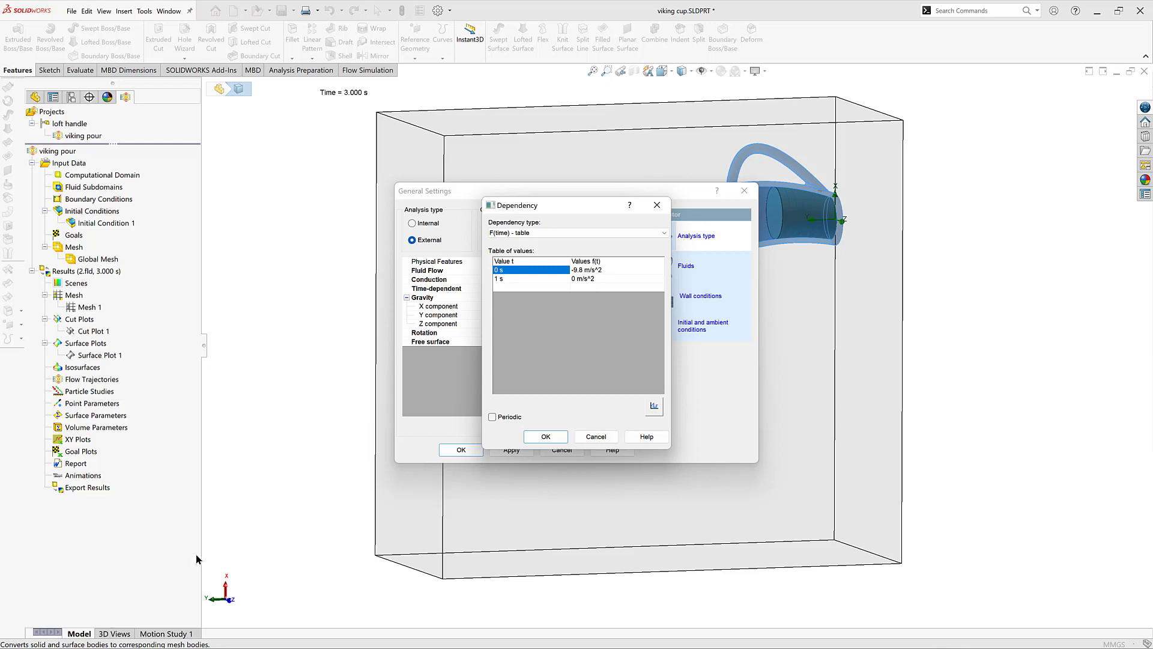
pyautogui.moveTo(266, 573)
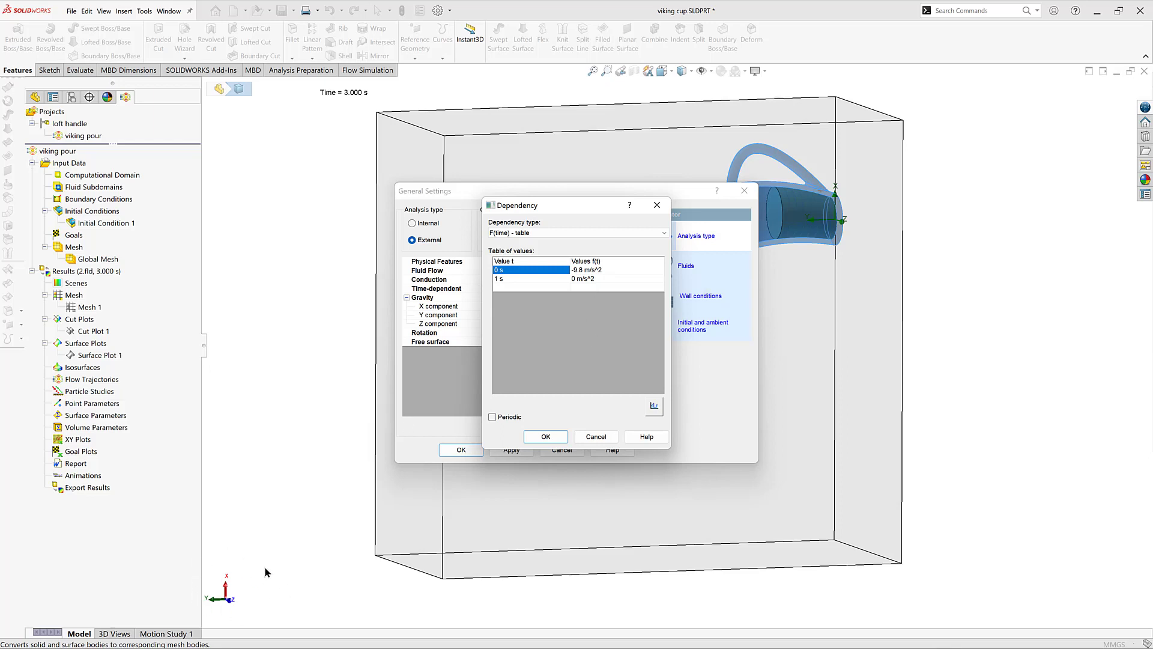
pyautogui.moveTo(237, 565)
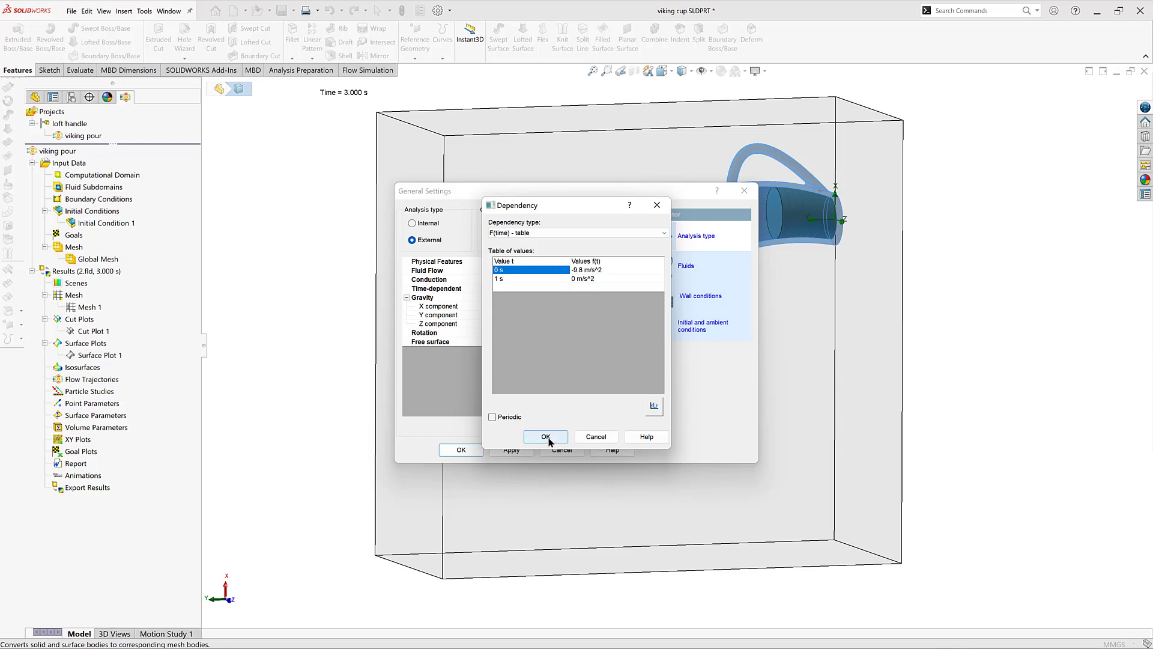
# Close the Y gravity time table and view the X component's time dependency
pyautogui.click(545, 437)
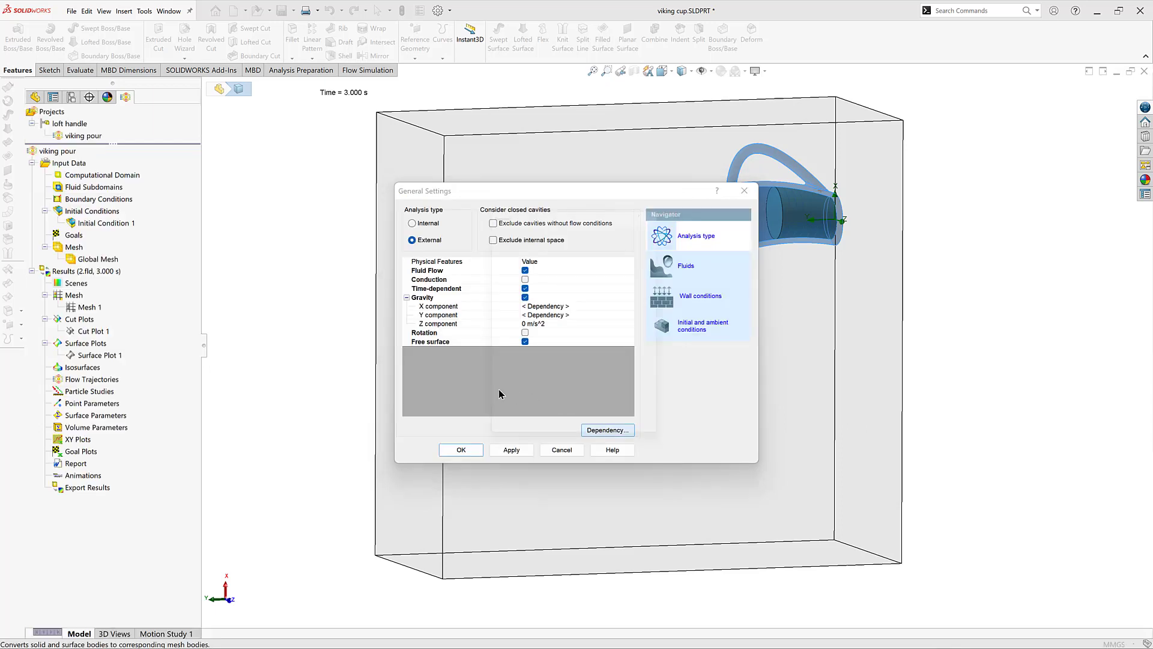
pyautogui.click(606, 430)
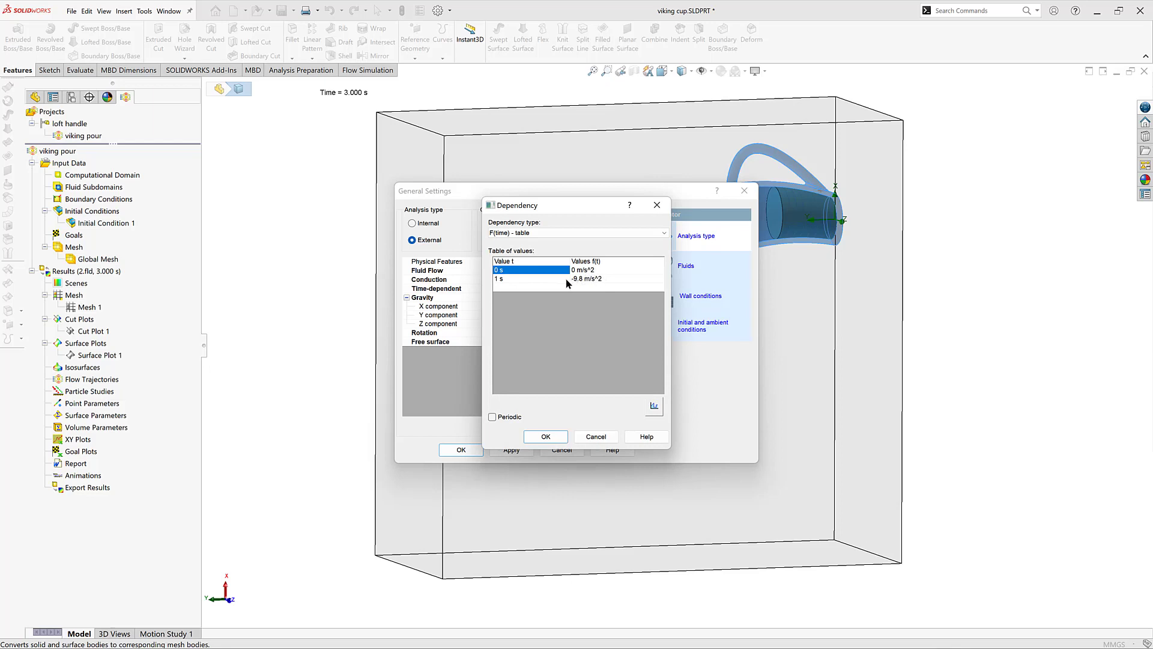
pyautogui.moveTo(554, 355)
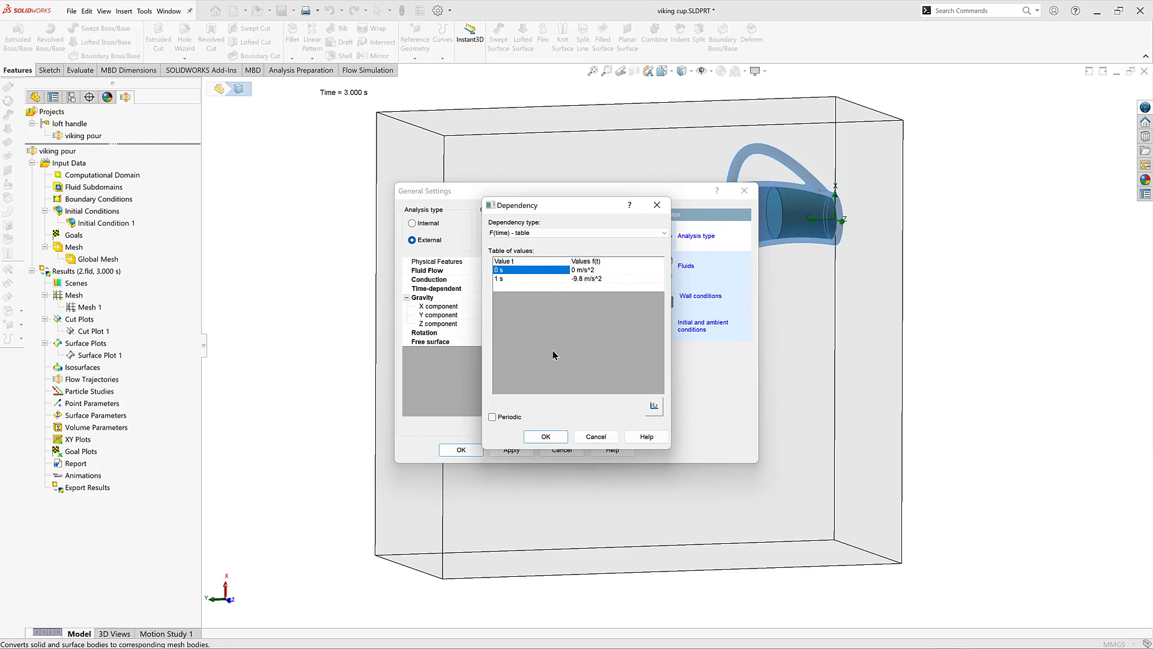
pyautogui.moveTo(235, 619)
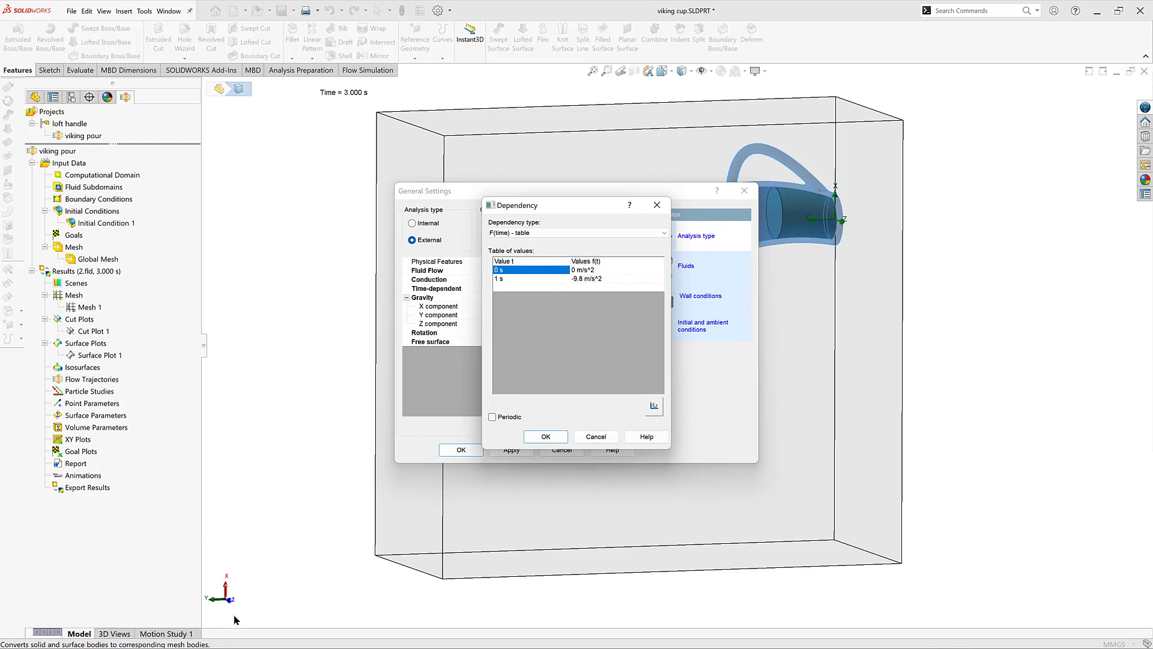
pyautogui.moveTo(586, 432)
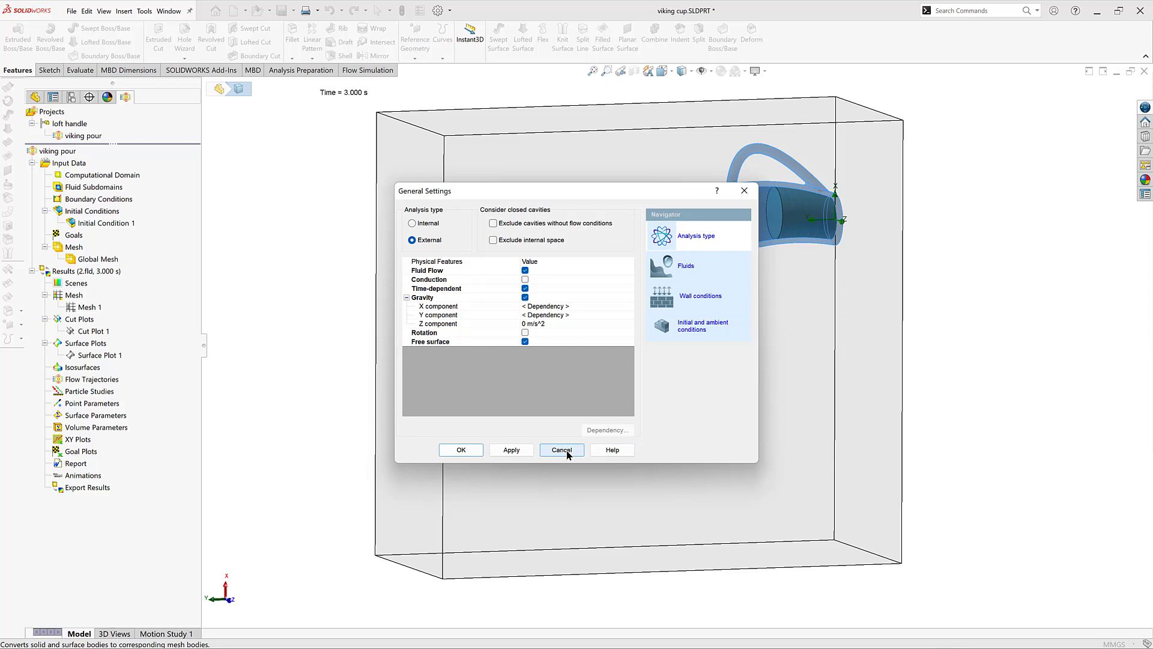
# Cancel the General Settings dialog, leaving gravity settings unchanged
pyautogui.click(561, 450)
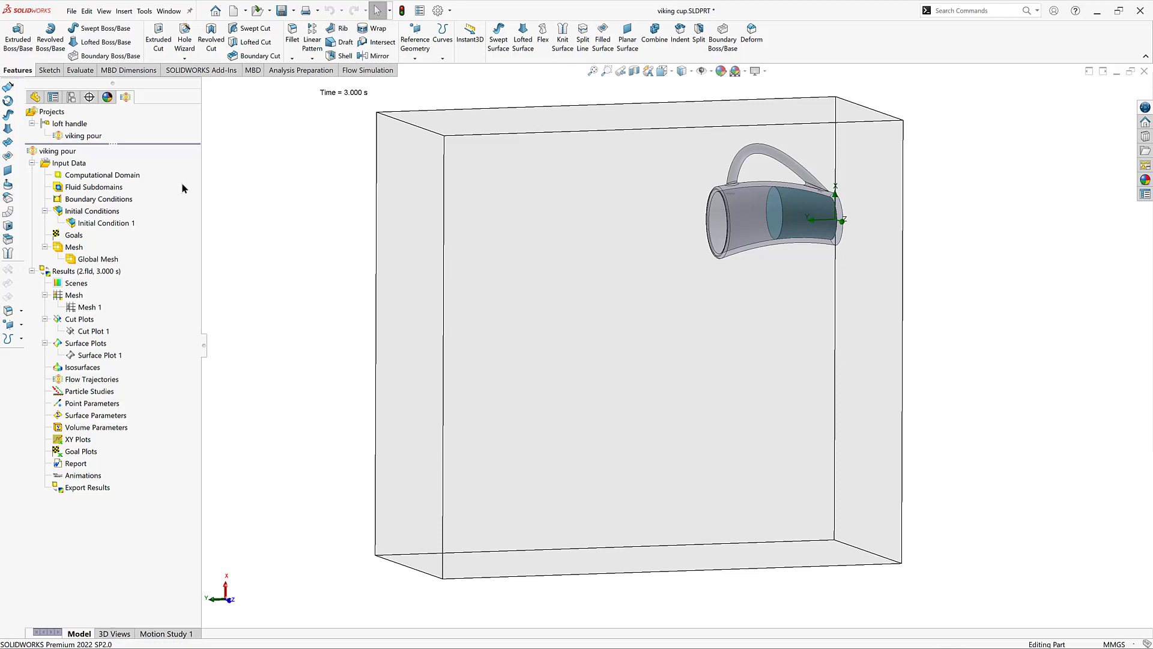
pyautogui.moveTo(318, 337)
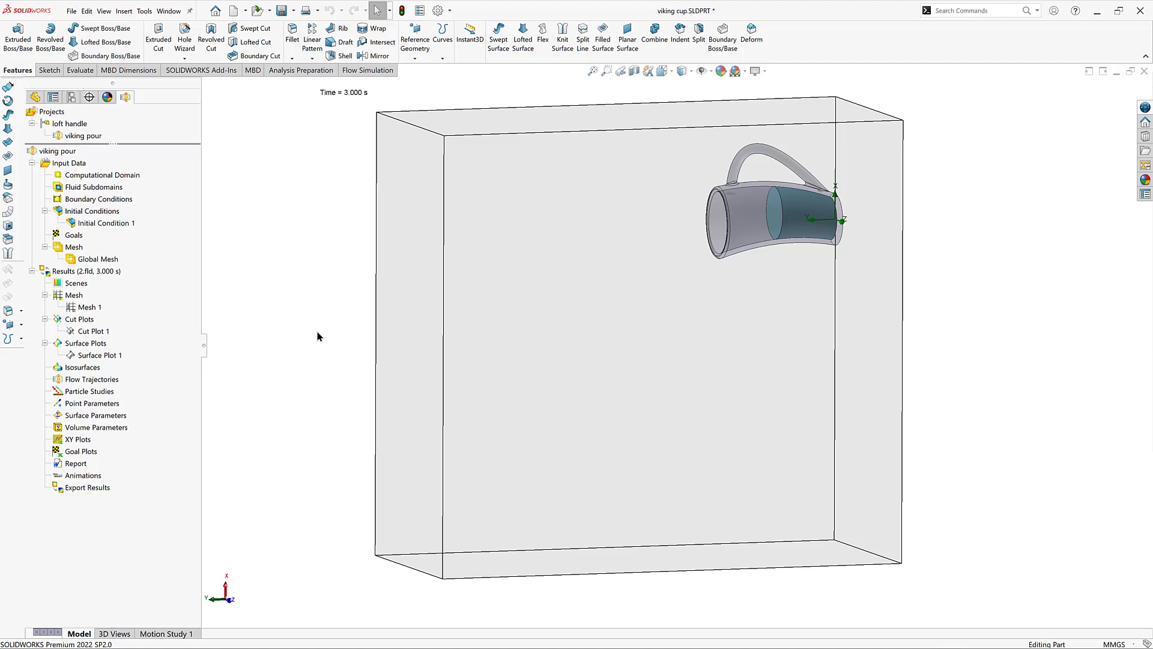
pyautogui.moveTo(98, 224)
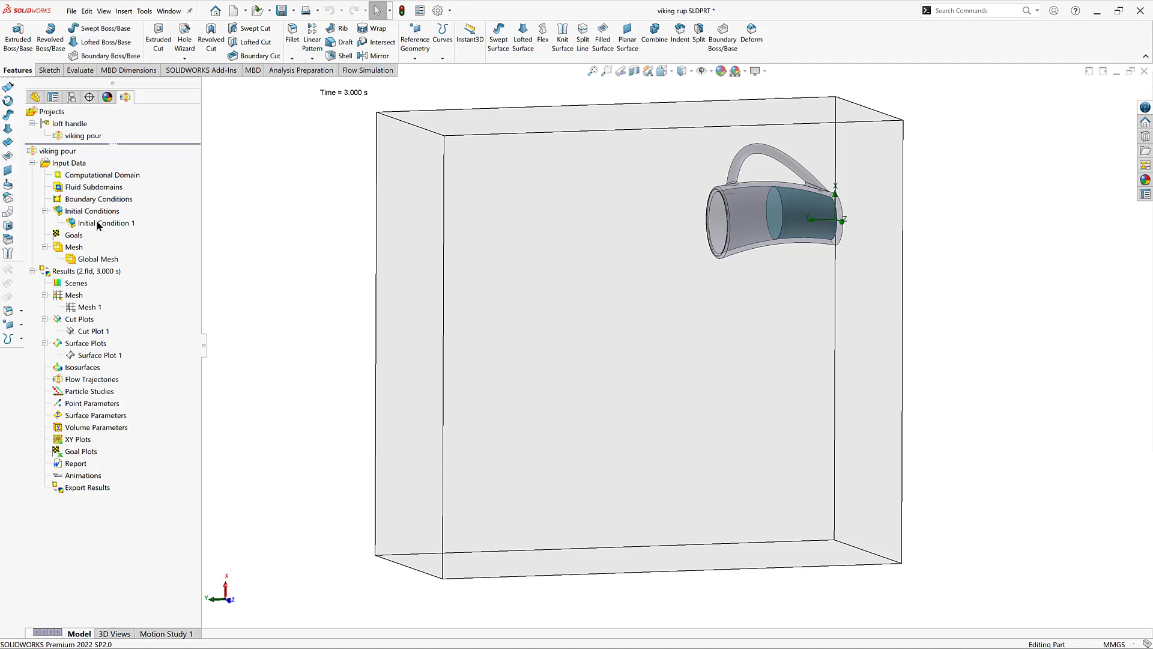
# Review Initial Condition 1 (water, 293.2 K), then show the computational domain
pyautogui.rightClick(107, 223)
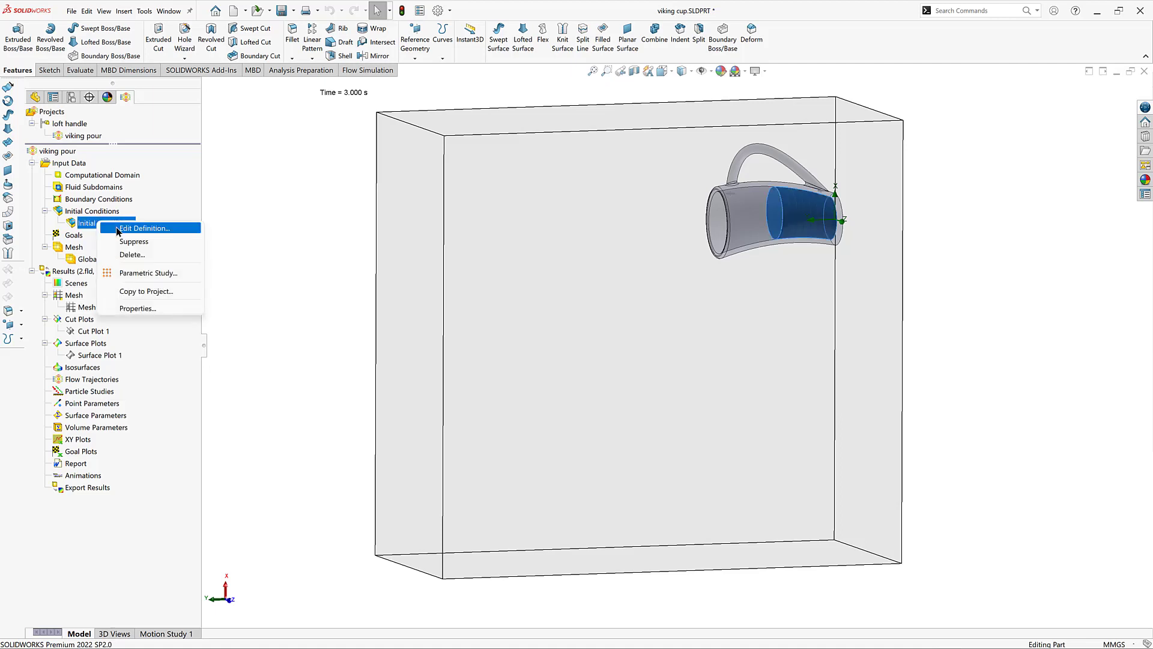
pyautogui.click(103, 223)
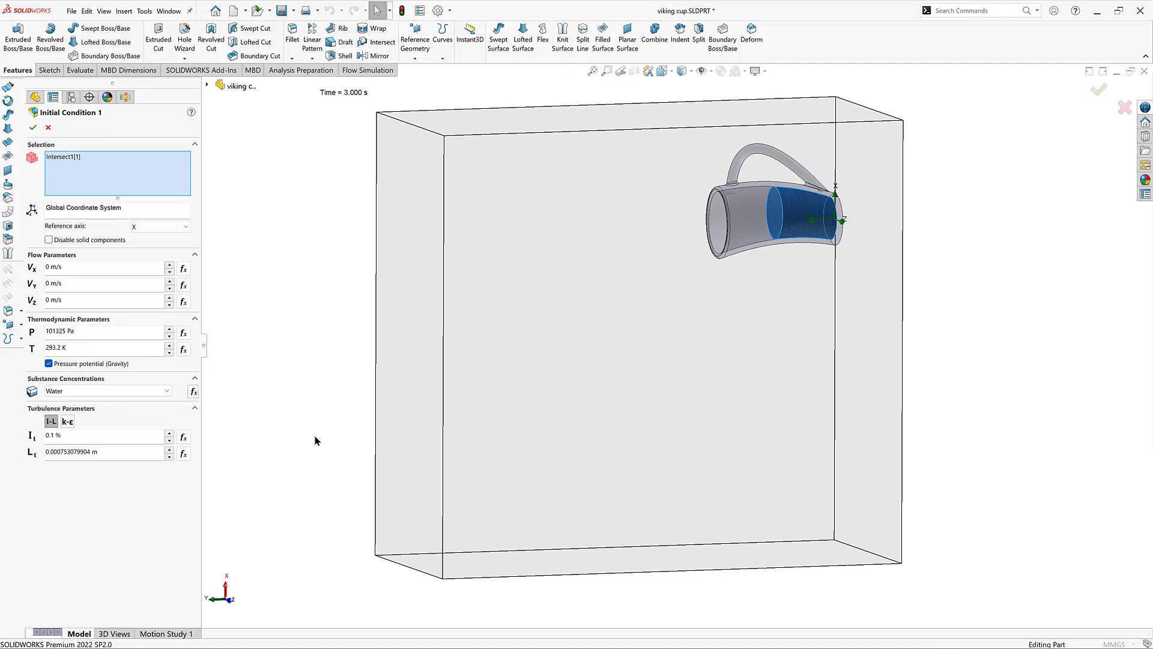
pyautogui.click(107, 390)
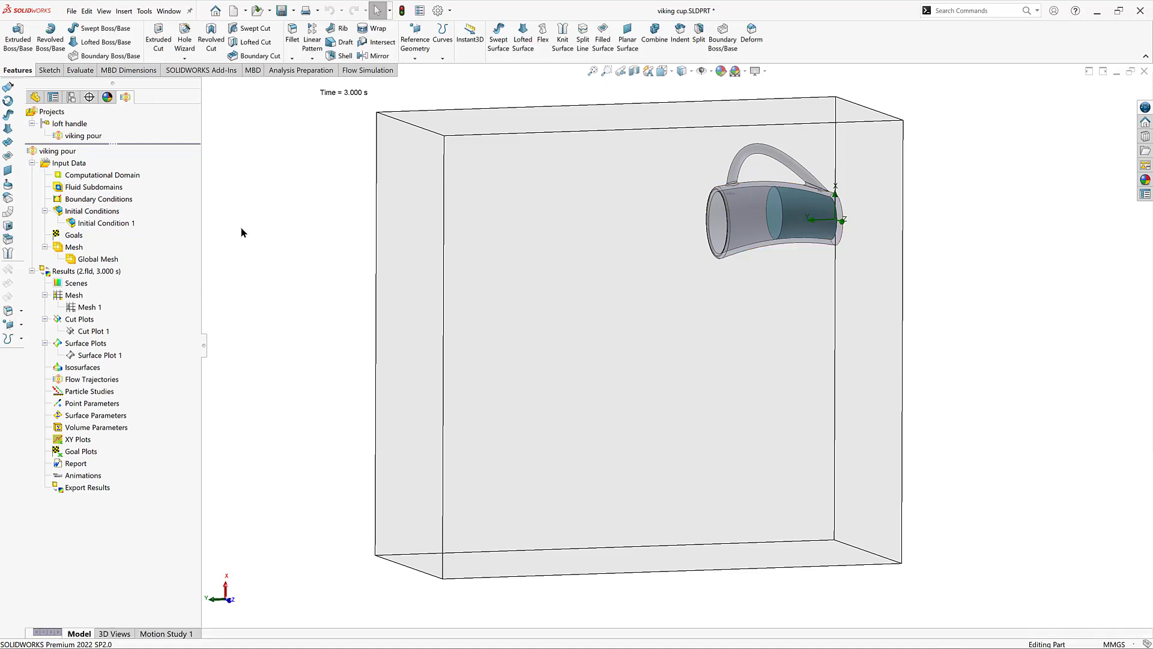
pyautogui.moveTo(653, 179)
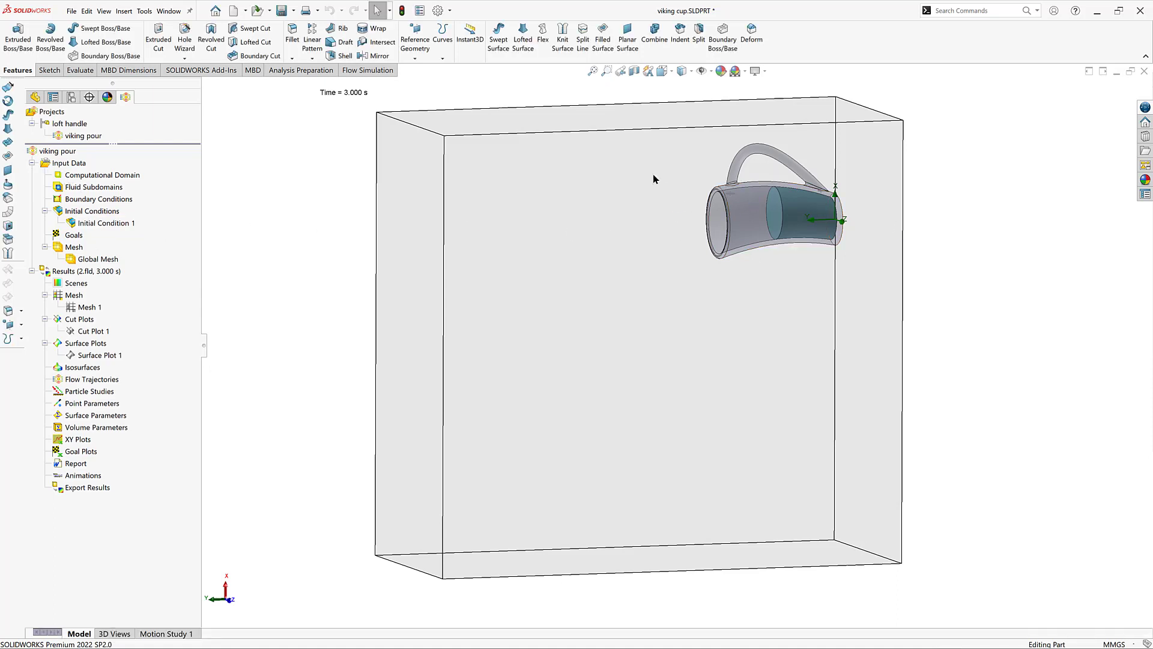
pyautogui.click(101, 175)
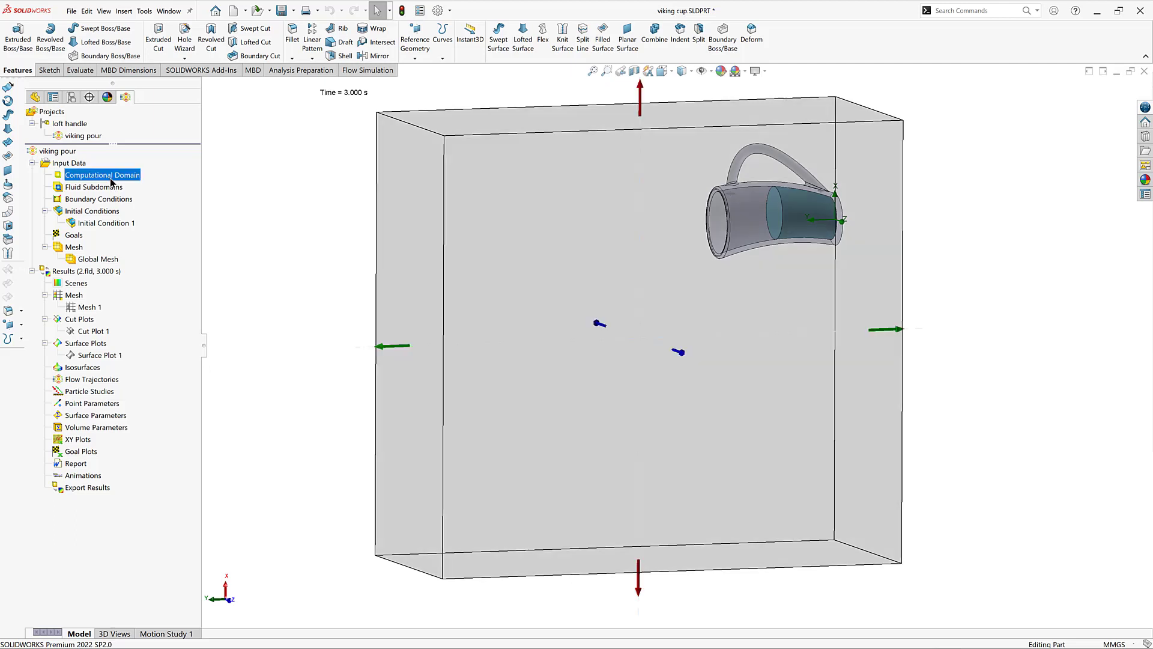
pyautogui.moveTo(69, 162)
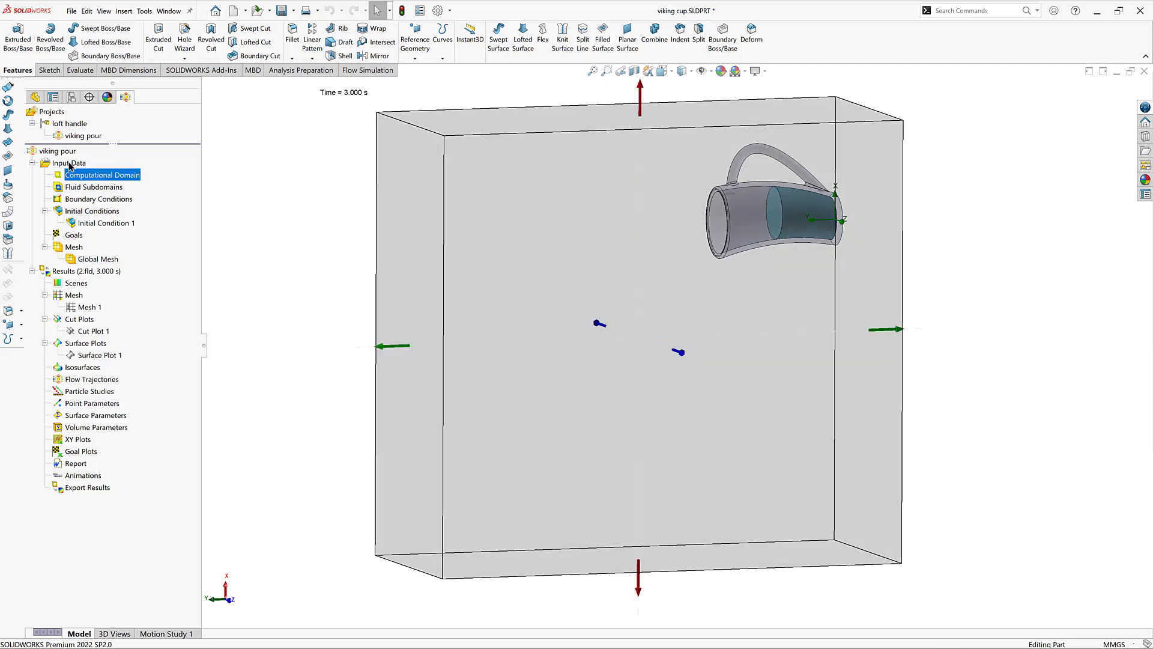
pyautogui.rightClick(69, 162)
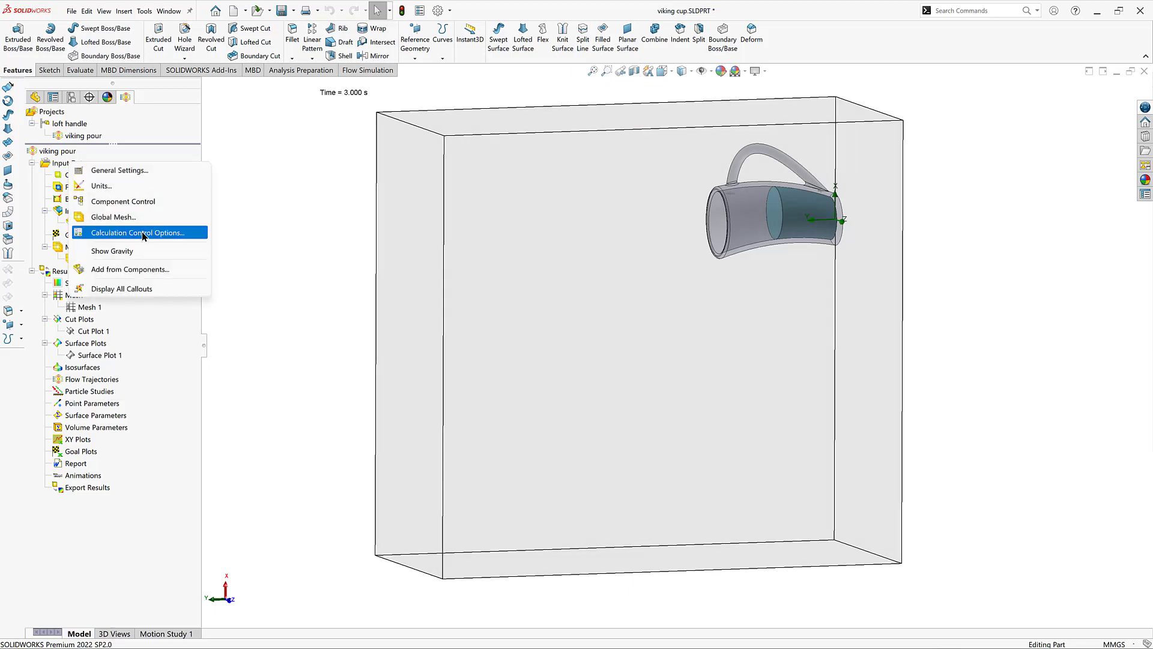
pyautogui.moveTo(144, 238)
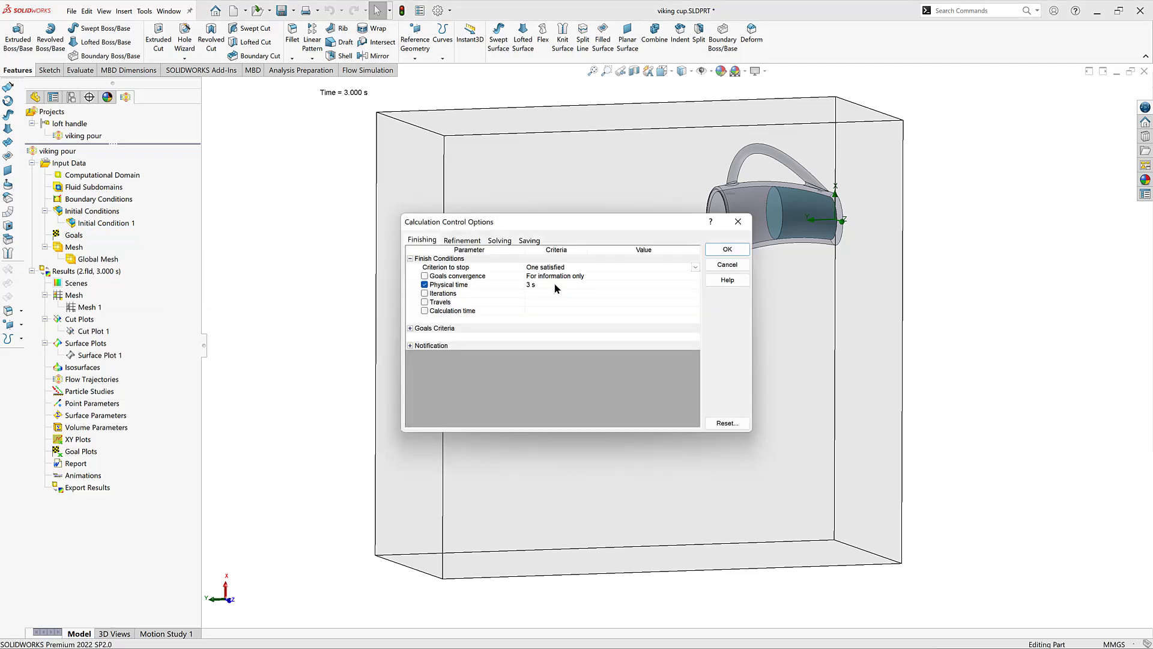
pyautogui.moveTo(502, 266)
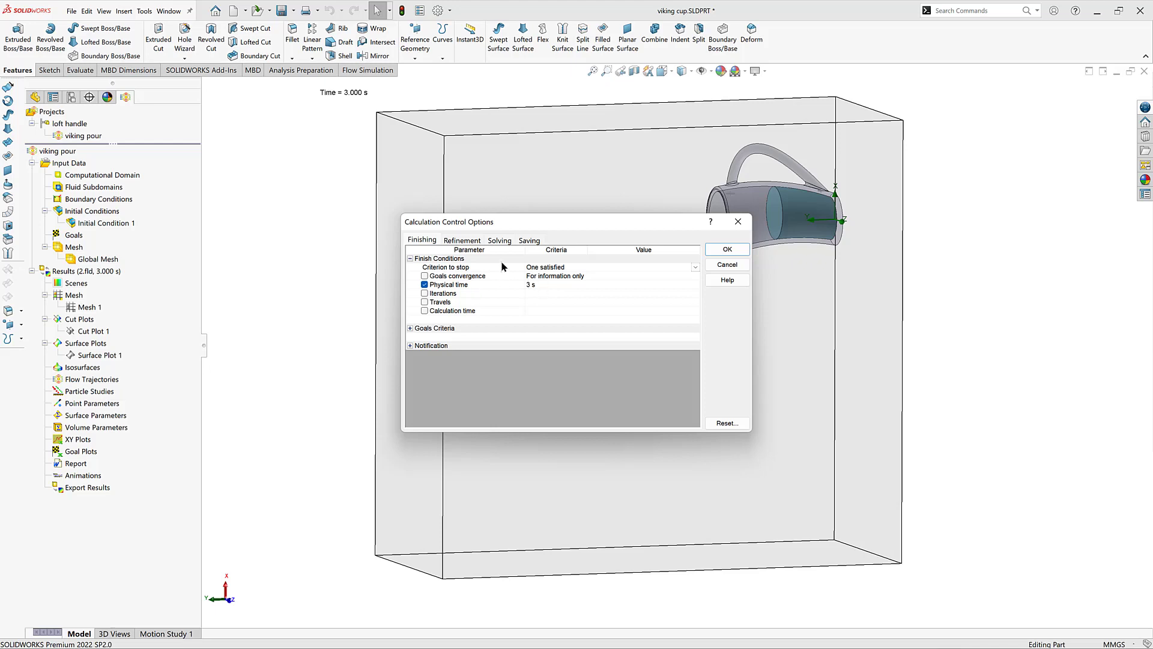
pyautogui.click(528, 240)
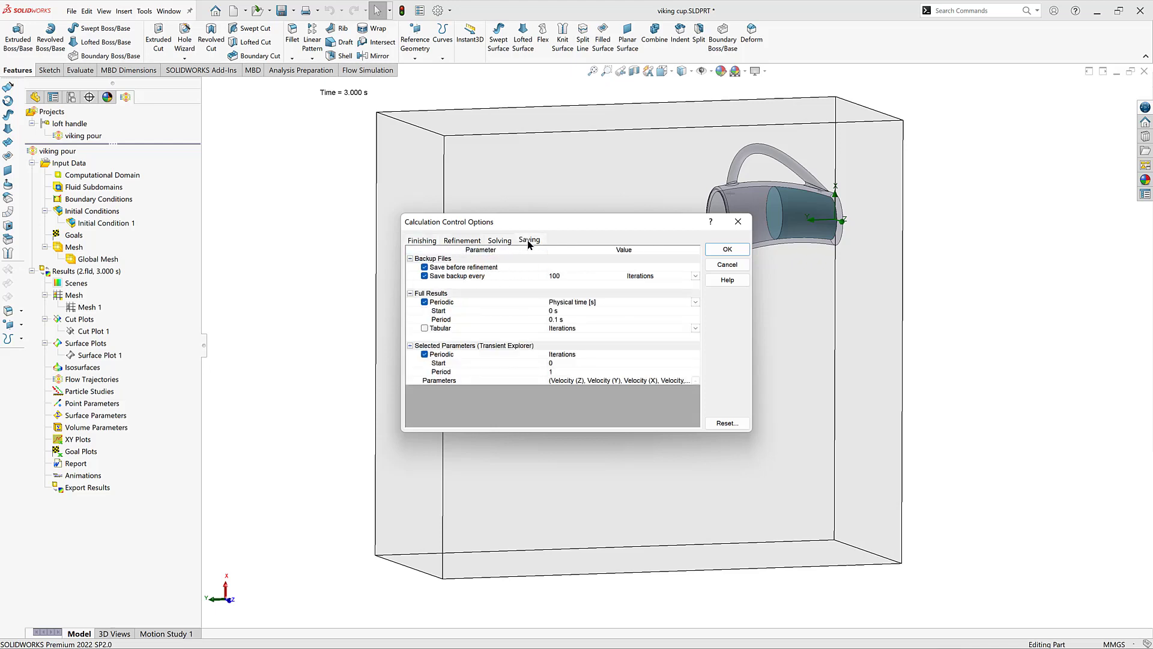
pyautogui.moveTo(528, 262)
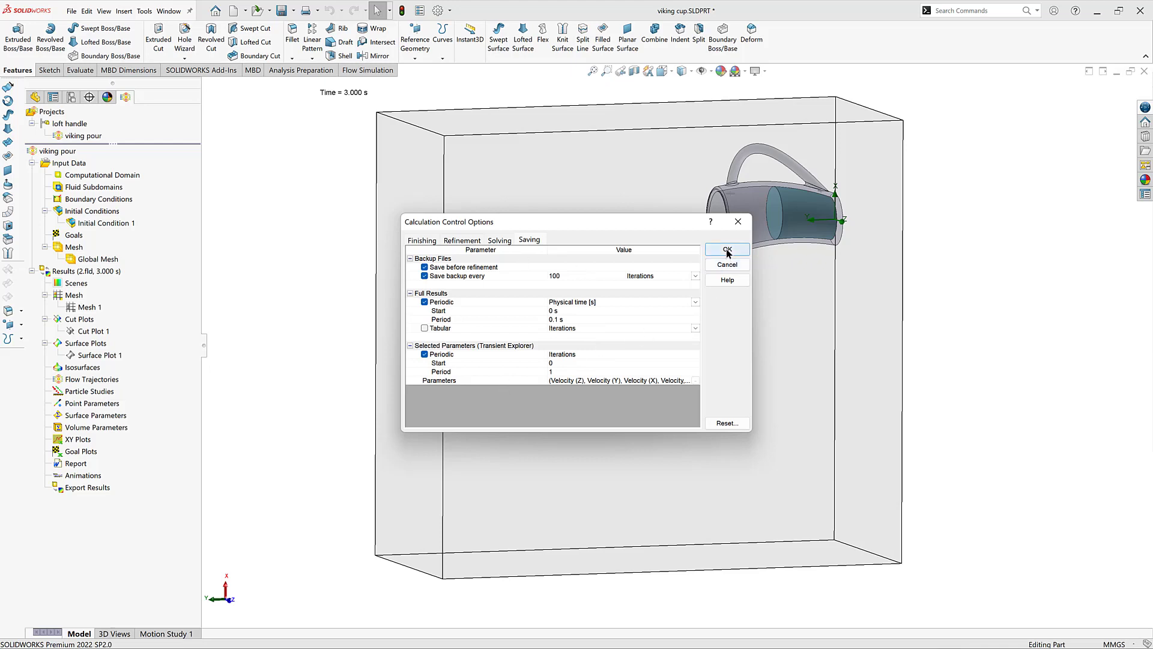
pyautogui.click(724, 249)
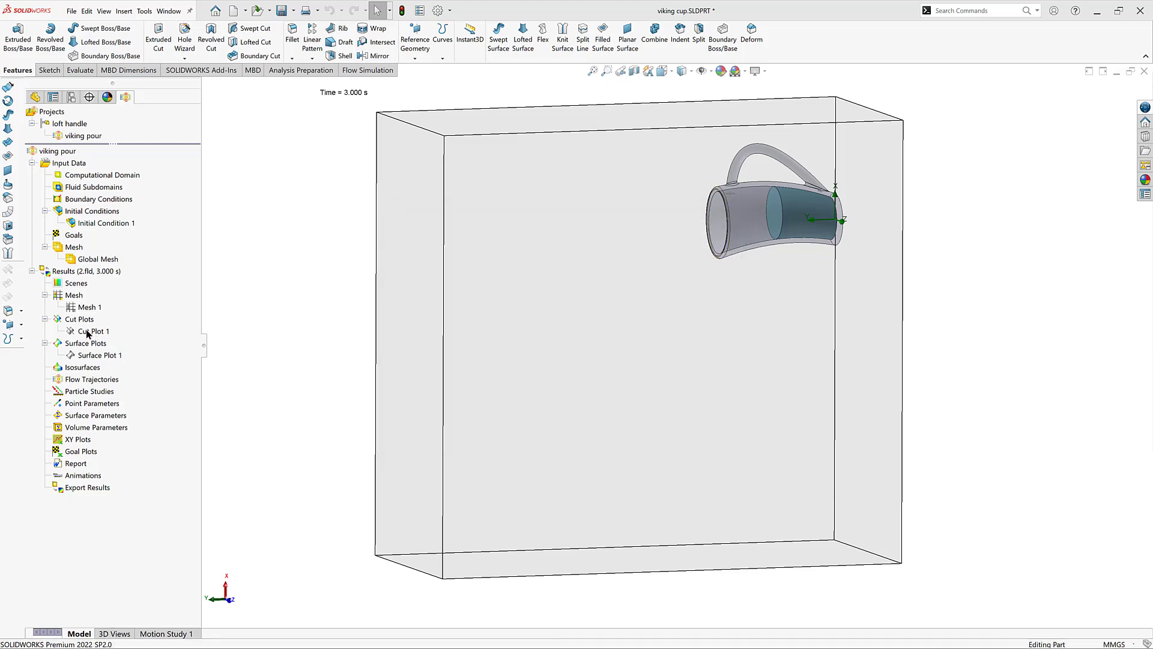
# Show Cut Plot 1's water mass fraction contours and hide the Intersect1 water body
pyautogui.rightClick(95, 330)
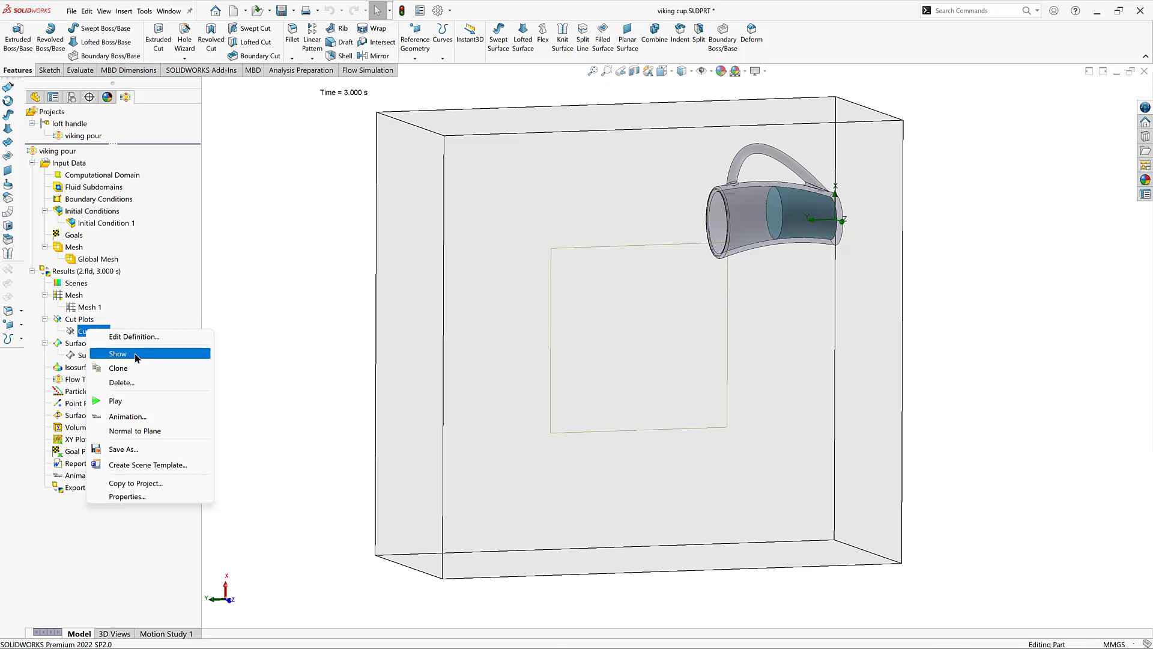
pyautogui.click(118, 354)
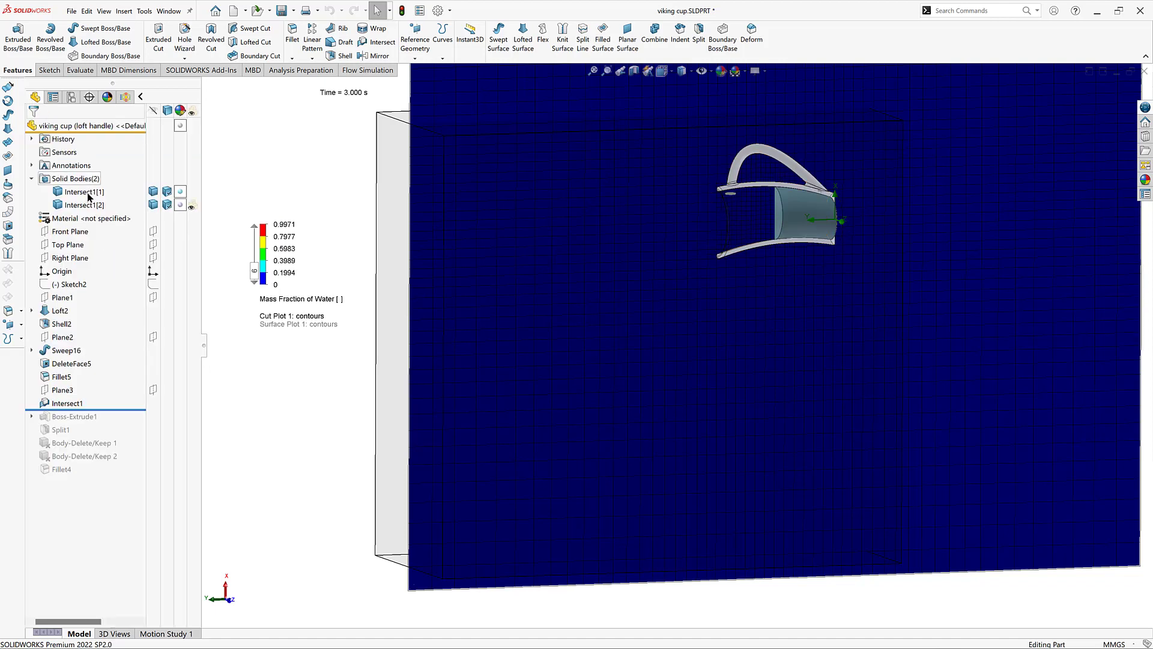
pyautogui.click(83, 205)
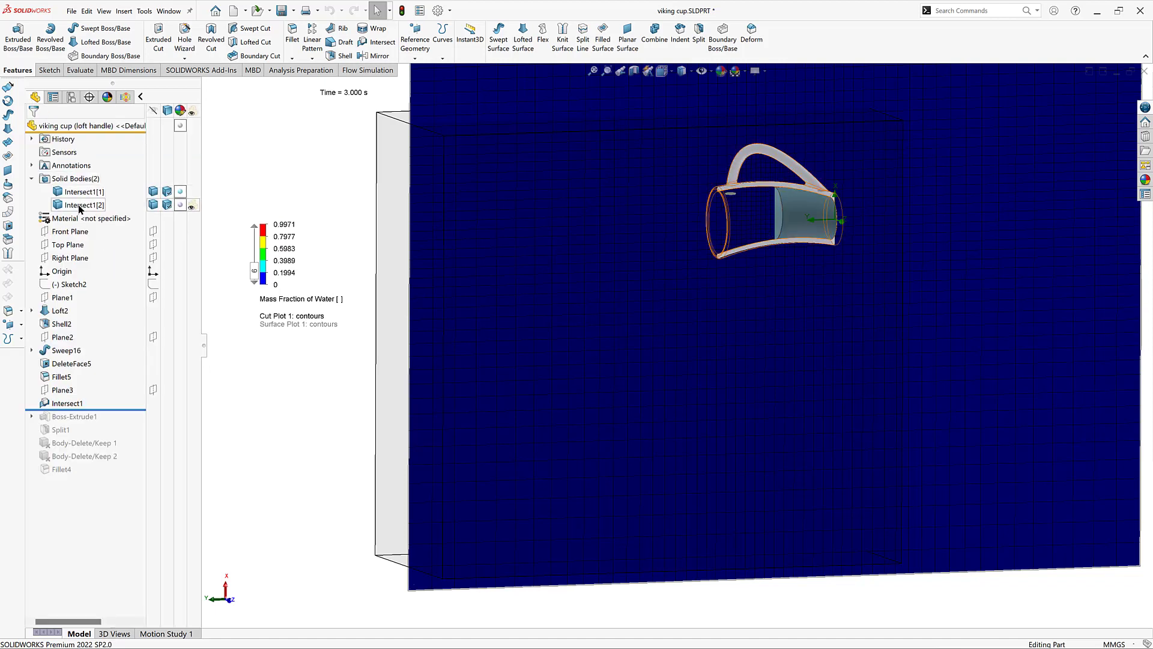
pyautogui.click(83, 191)
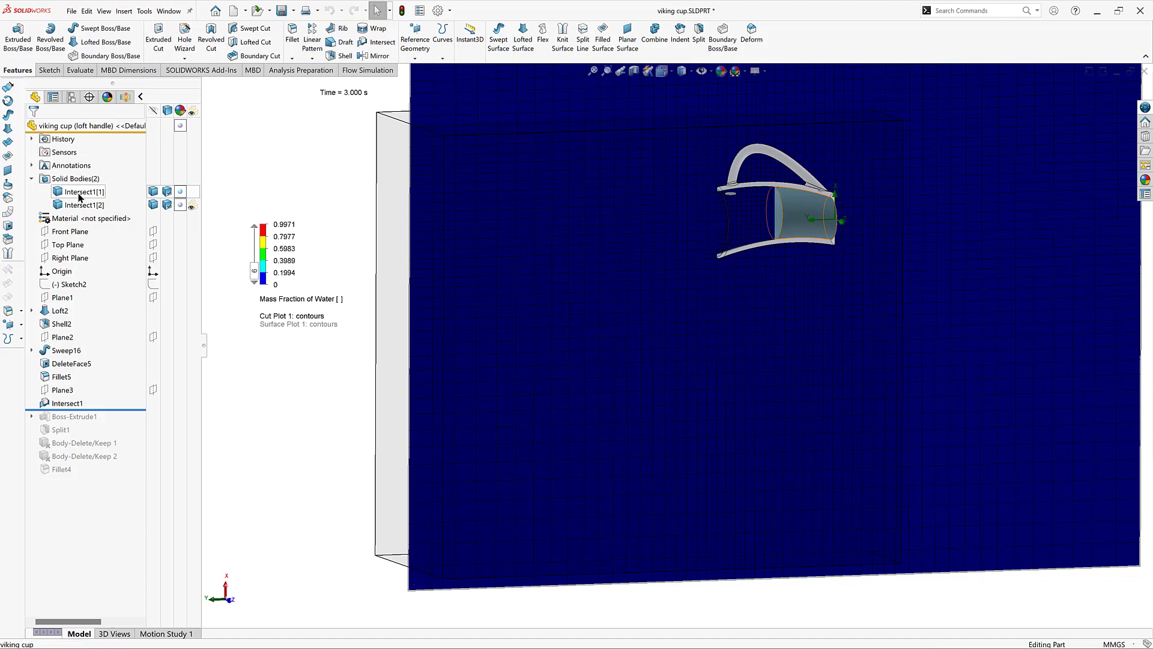
pyautogui.rightClick(82, 191)
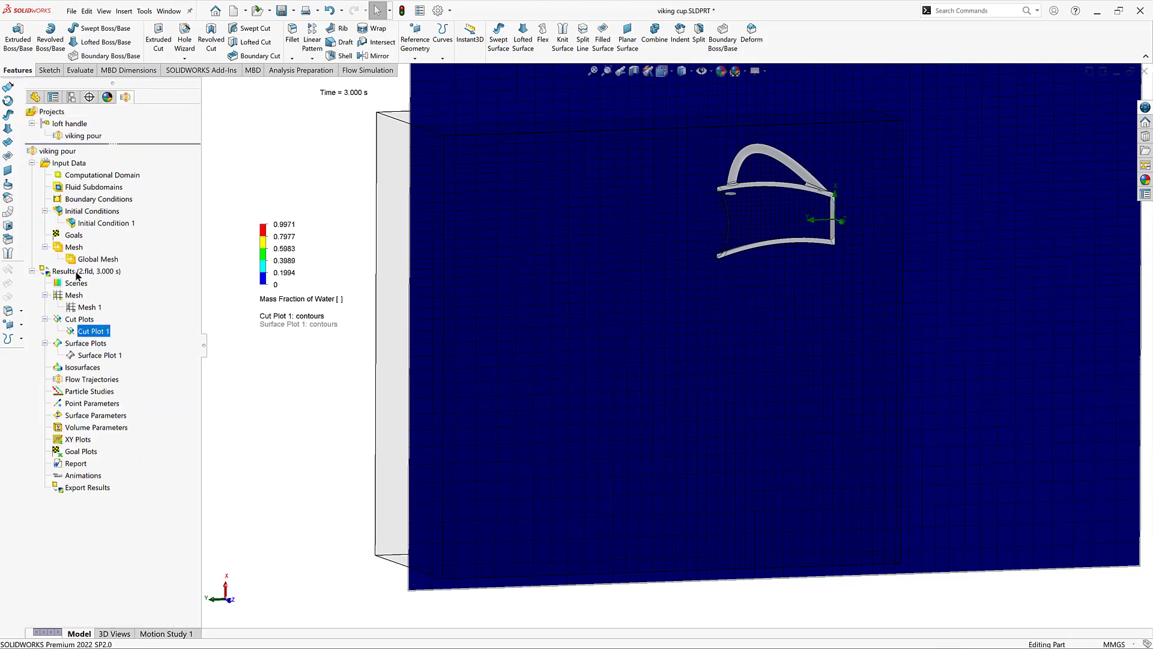
# Launch the Transient Explorer for the 0 to 3 s results
pyautogui.rightClick(64, 271)
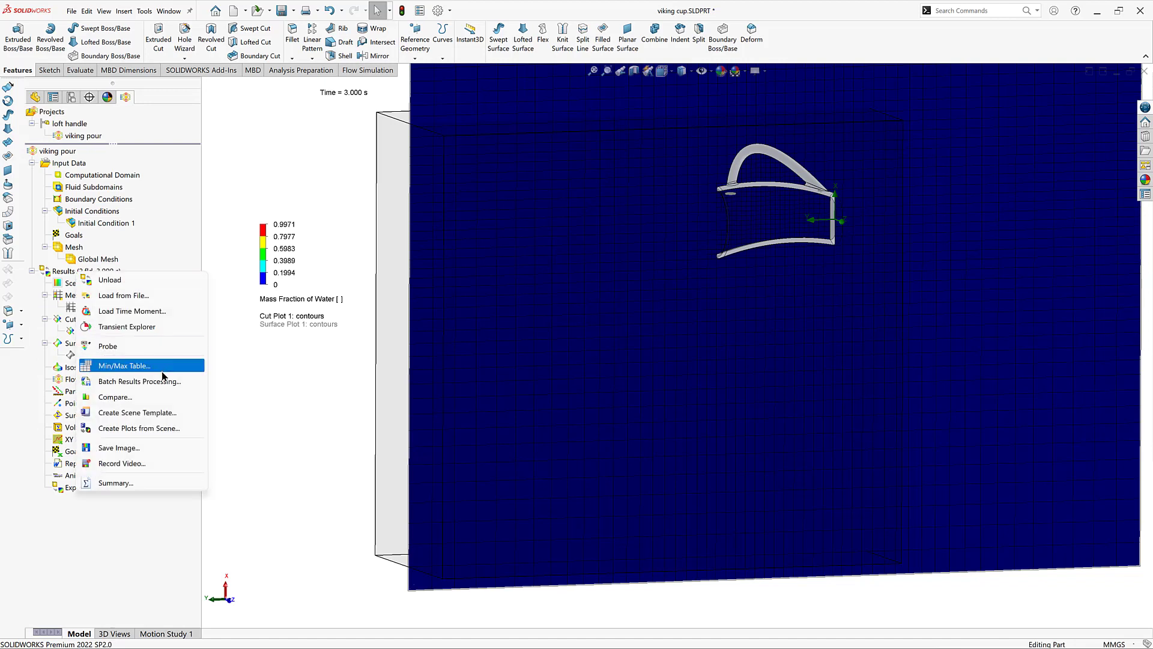
pyautogui.moveTo(154, 310)
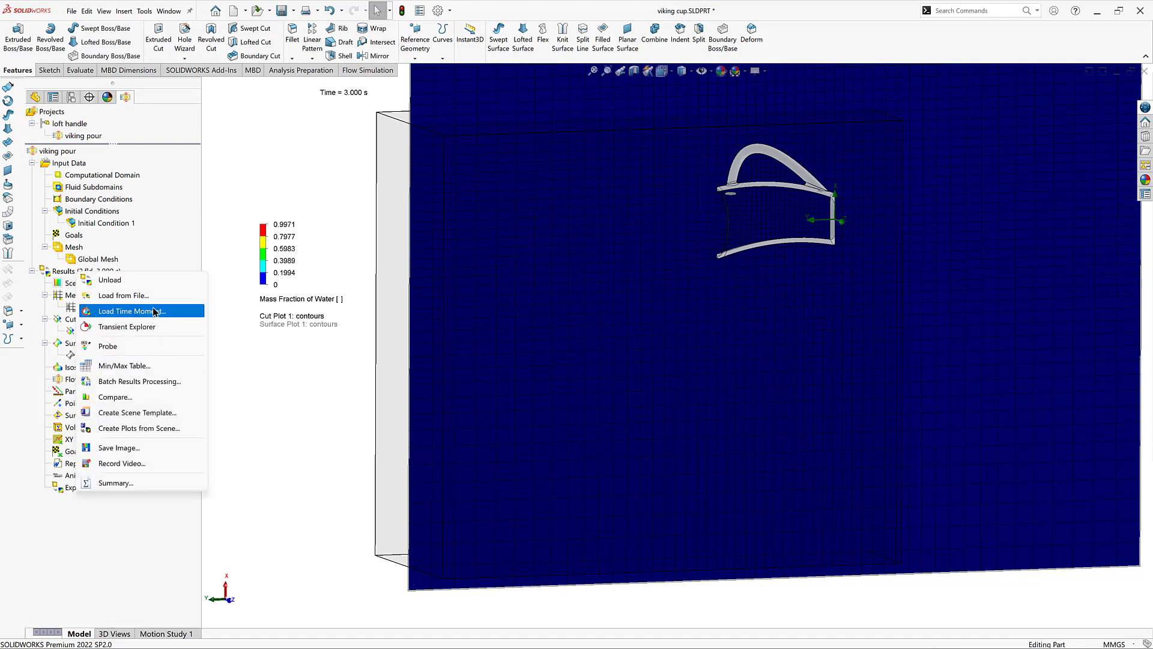
pyautogui.click(278, 422)
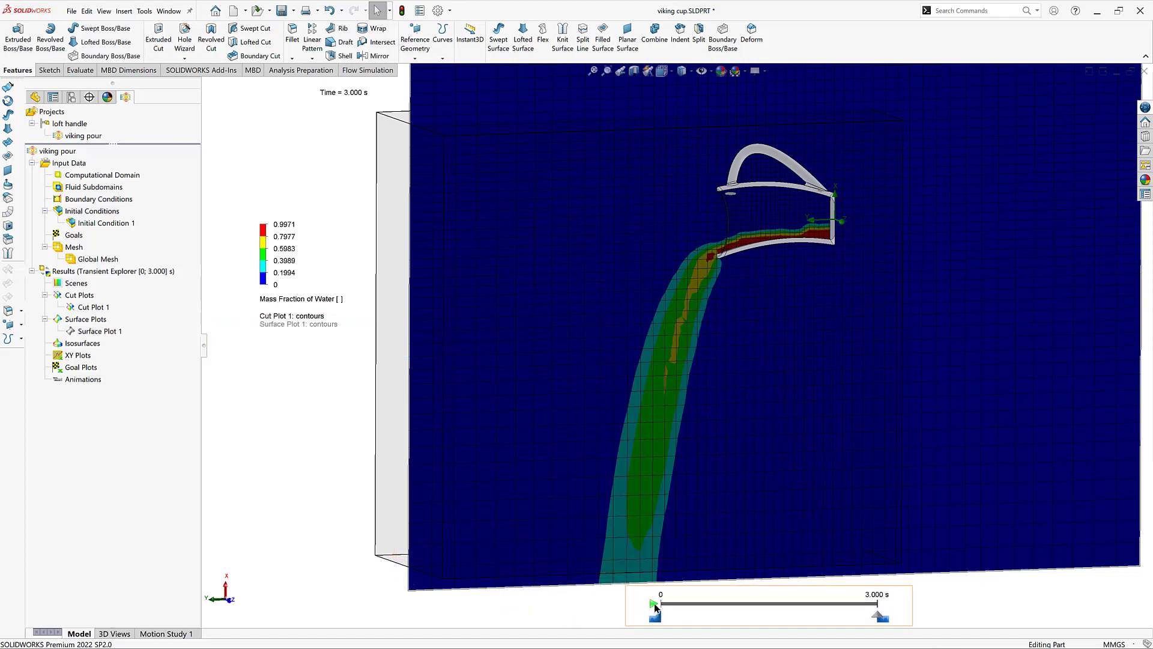
# Play the 3 s pour animation, scrub along the time bar, and return to 0 s
pyautogui.click(654, 603)
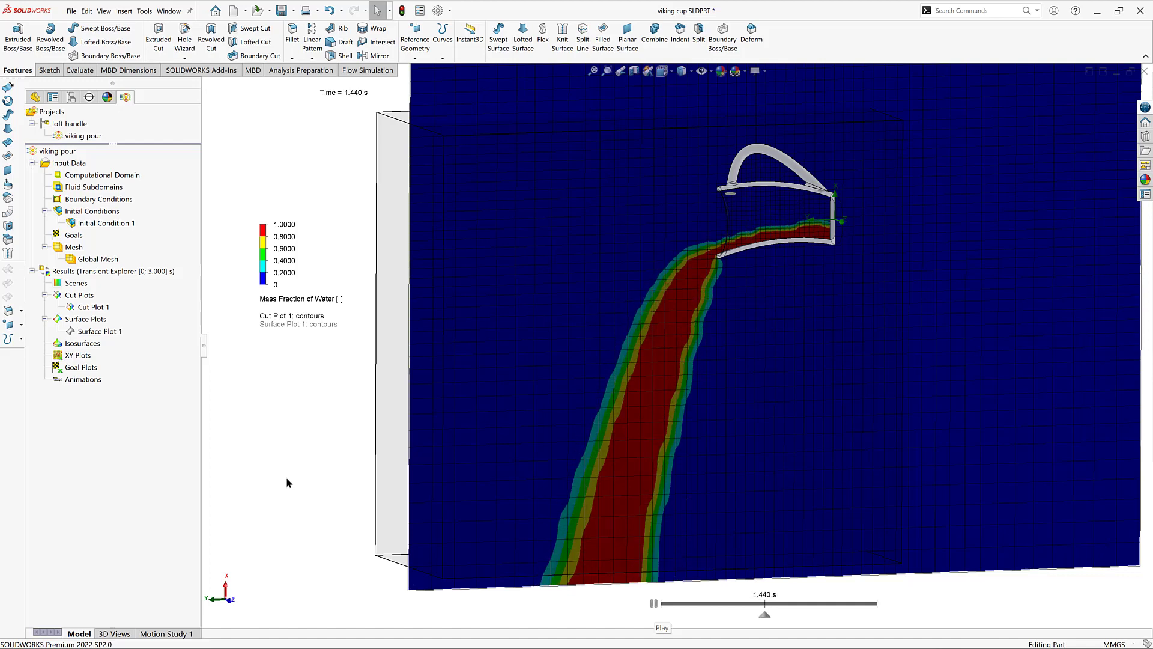
pyautogui.click(764, 614)
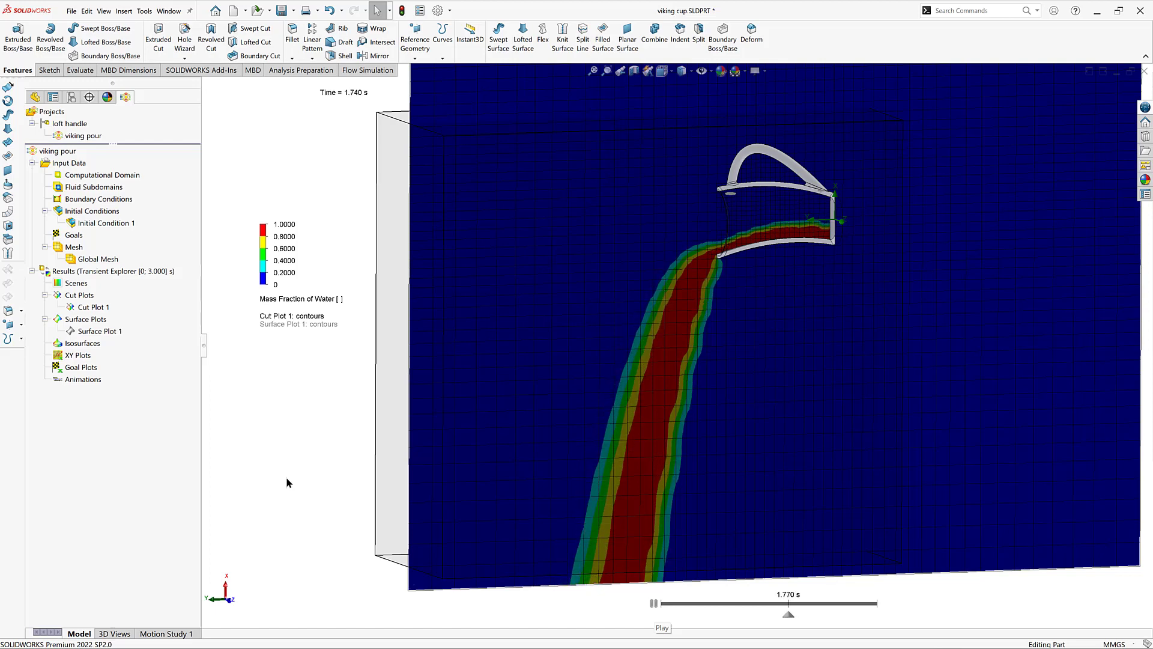
pyautogui.click(787, 612)
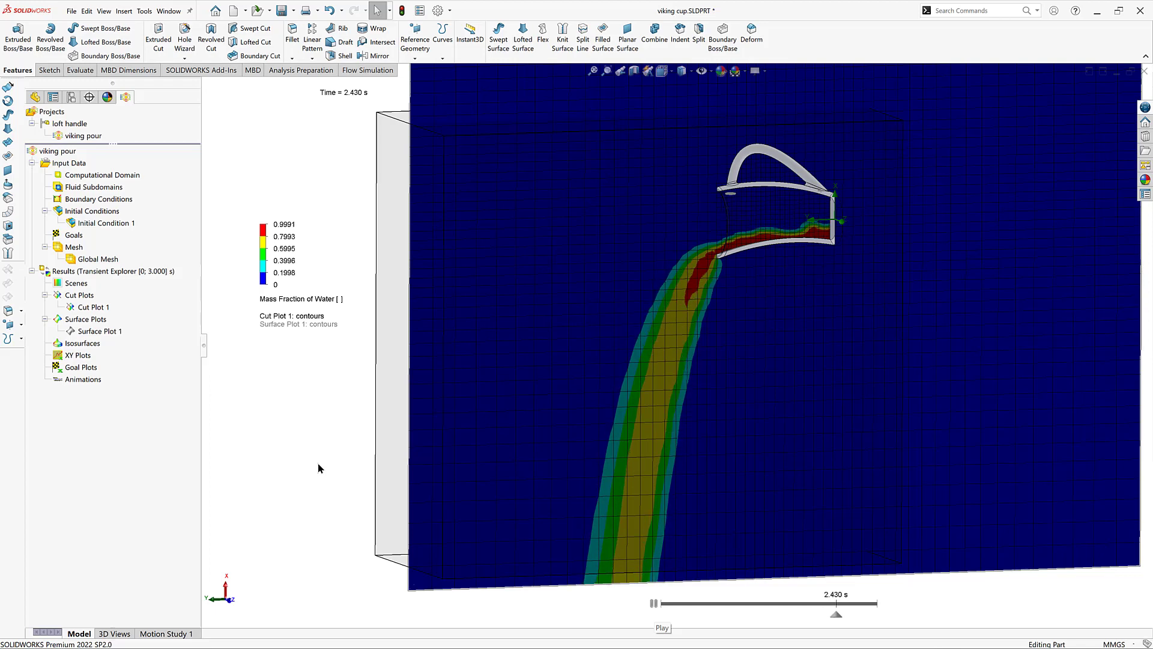
pyautogui.click(836, 613)
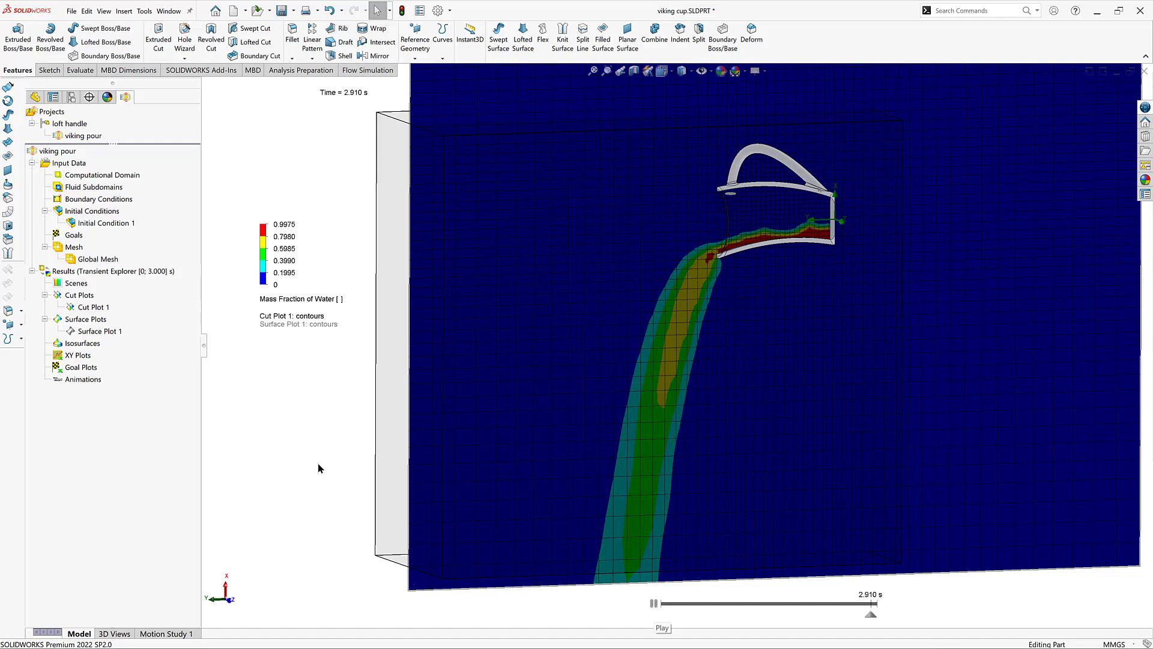
pyautogui.moveTo(871, 613); pyautogui.dragTo(653, 603)
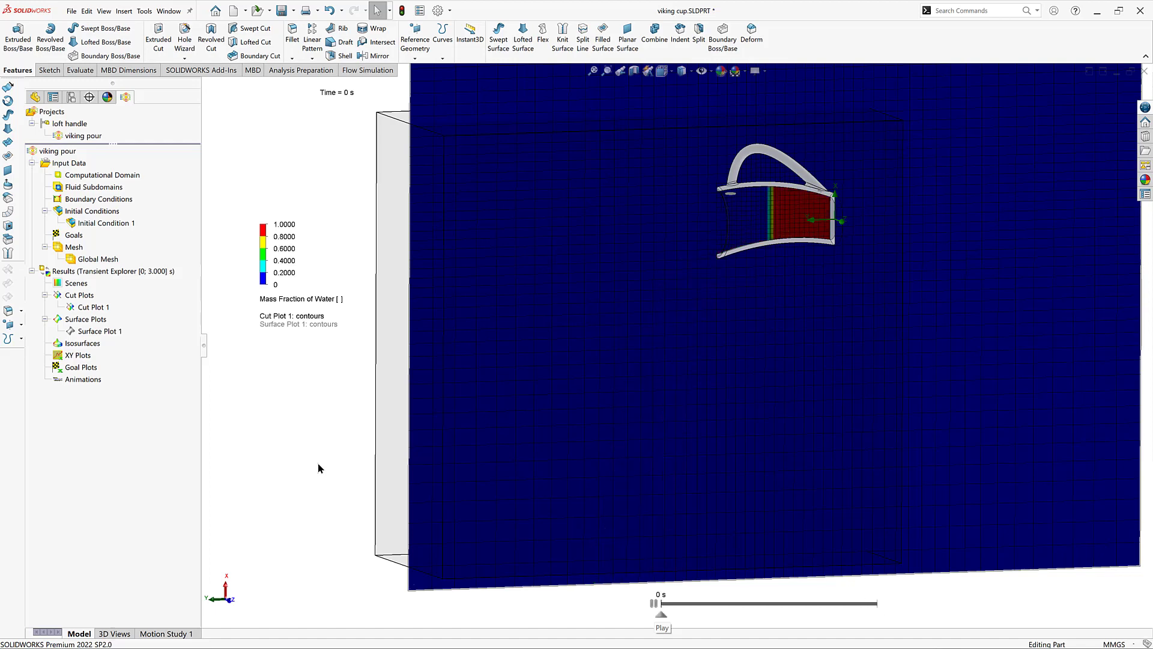